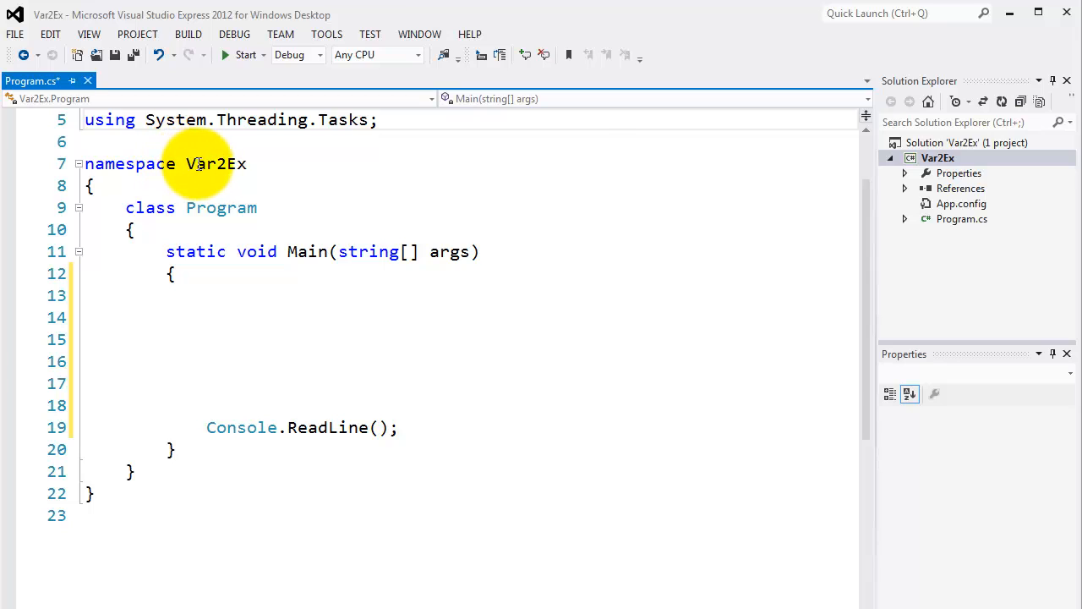
mouse_move(240, 426)
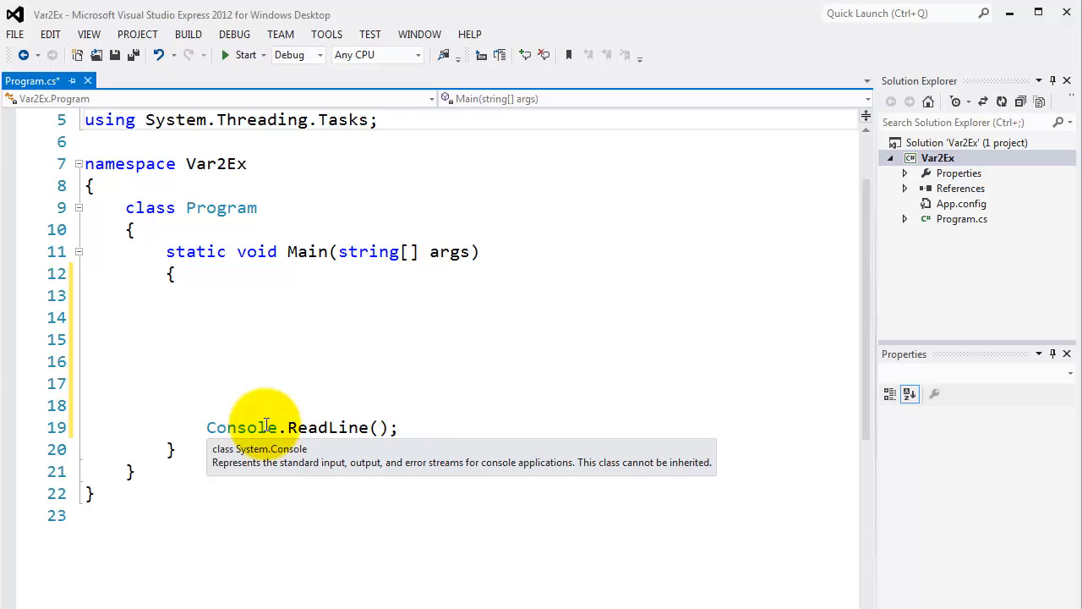
mouse_move(267, 426)
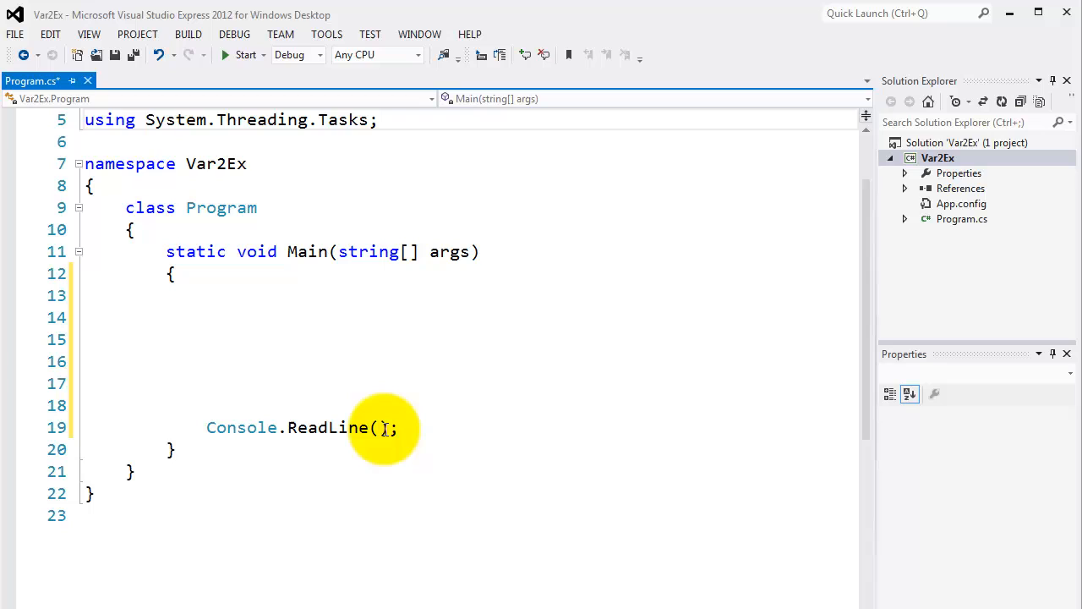
Step: Declare int num1 = 6; on the empty line inside Main
left_click(456, 294)
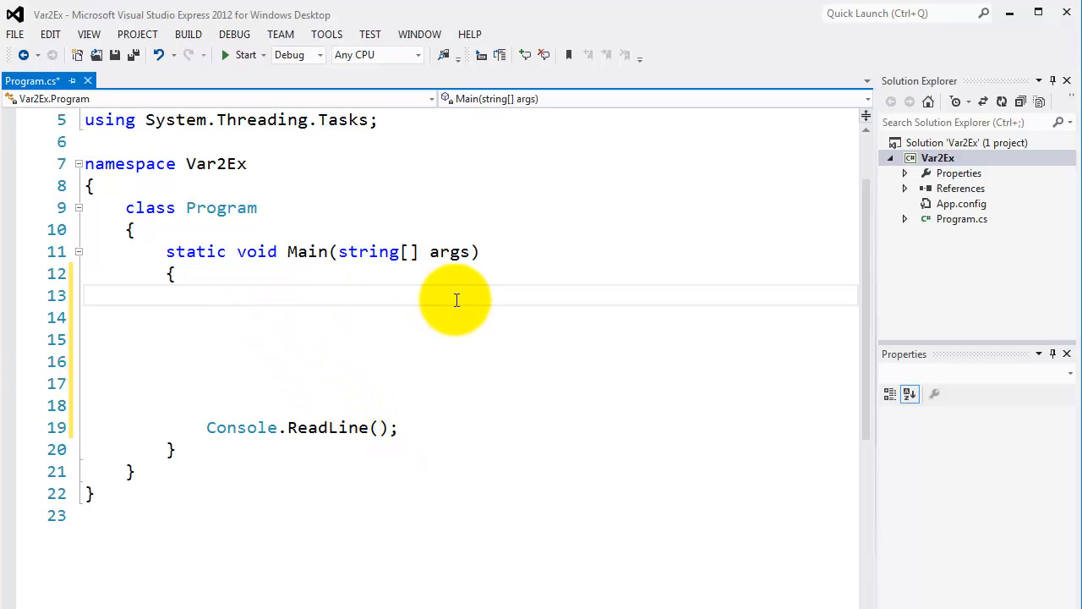
mouse_move(335, 287)
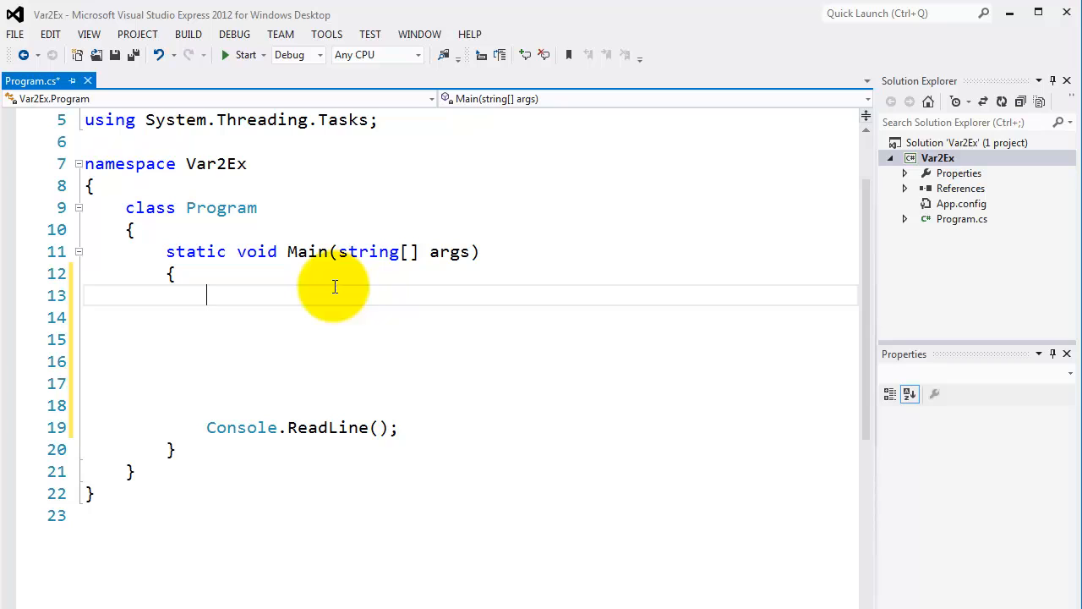
type("i")
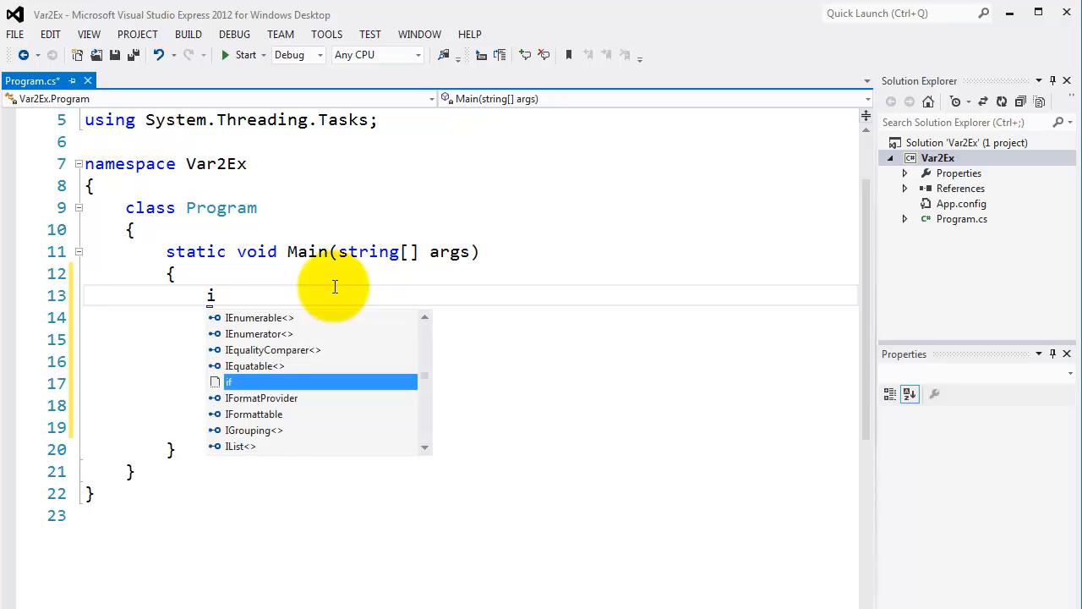
type("nt")
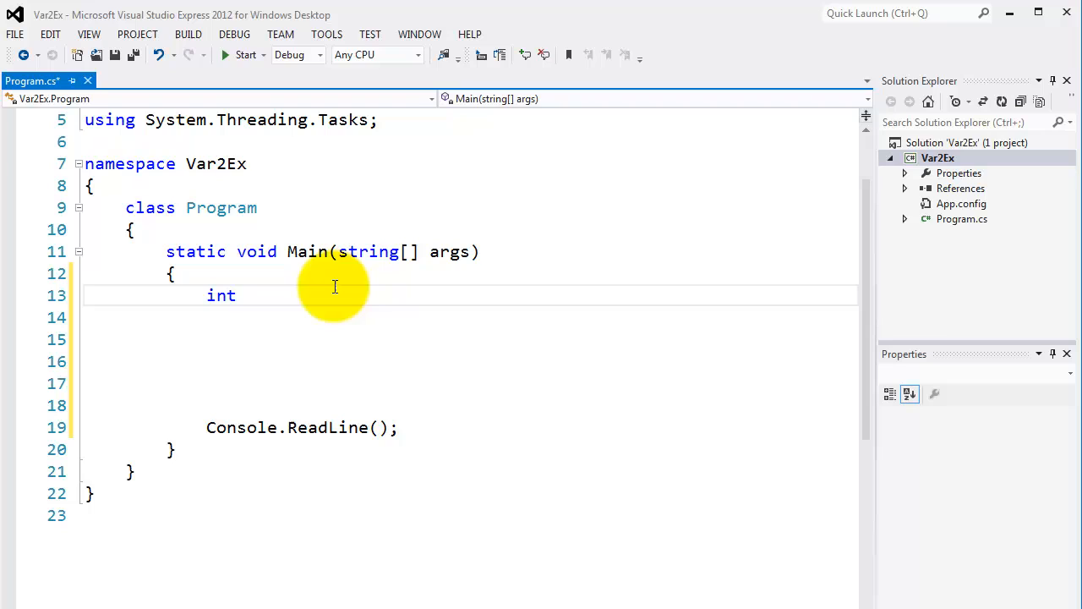
type("num")
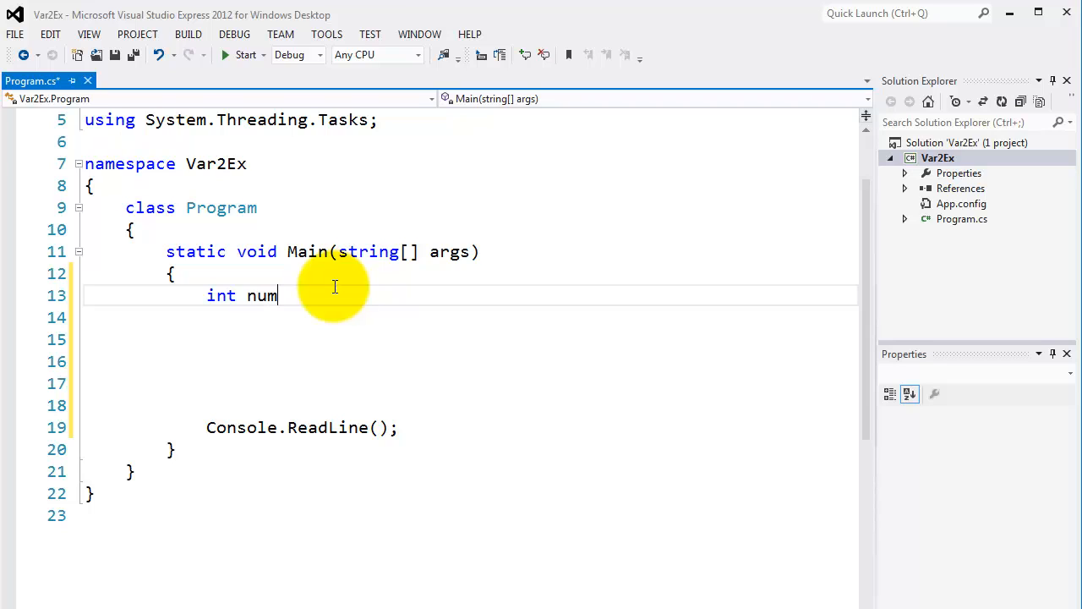
type("1")
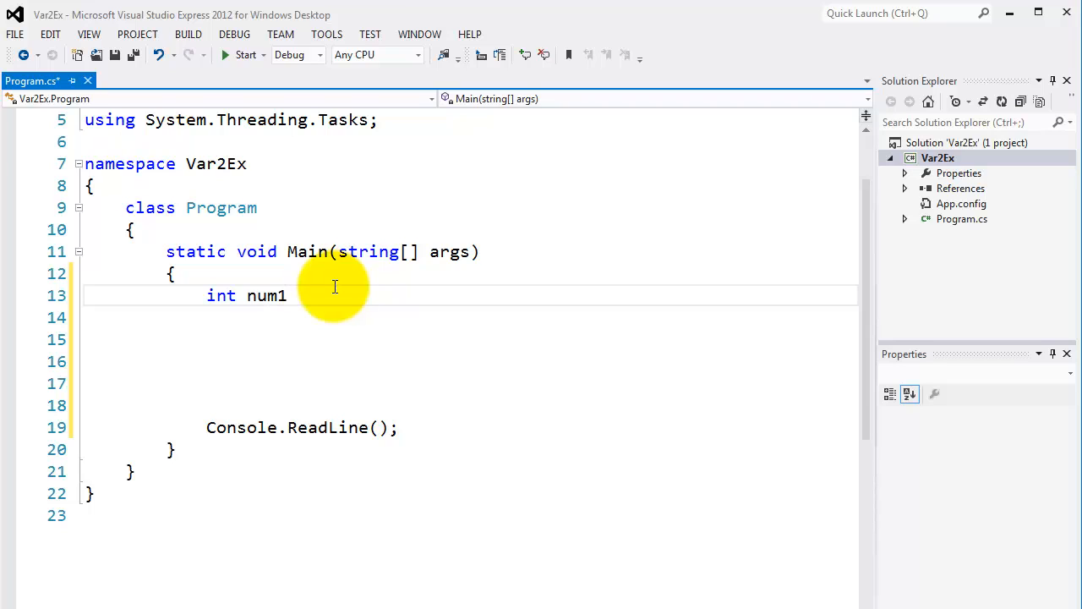
type("= 6")
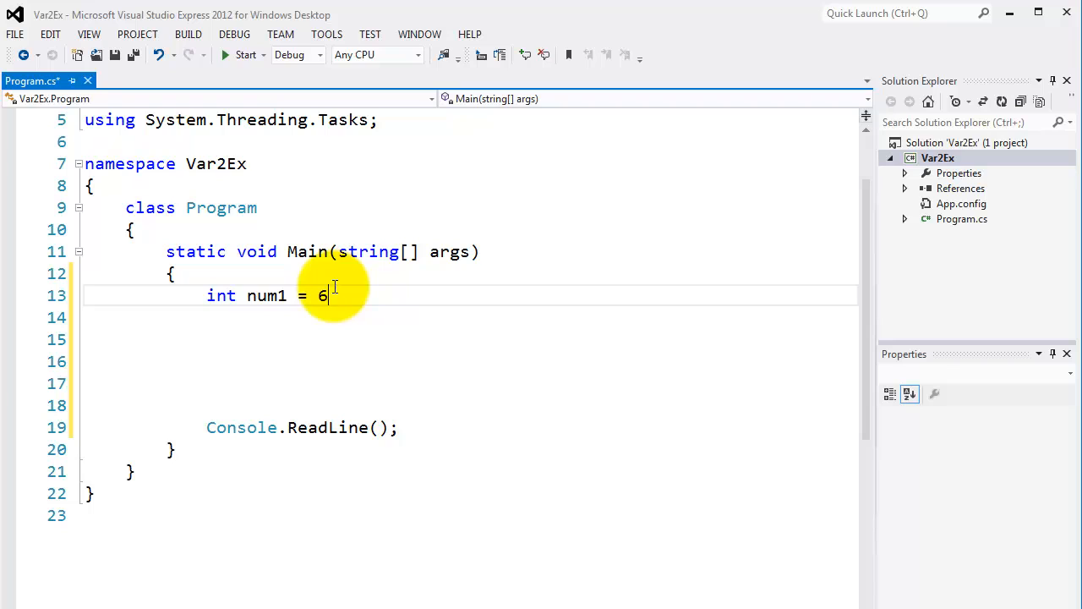
type(";")
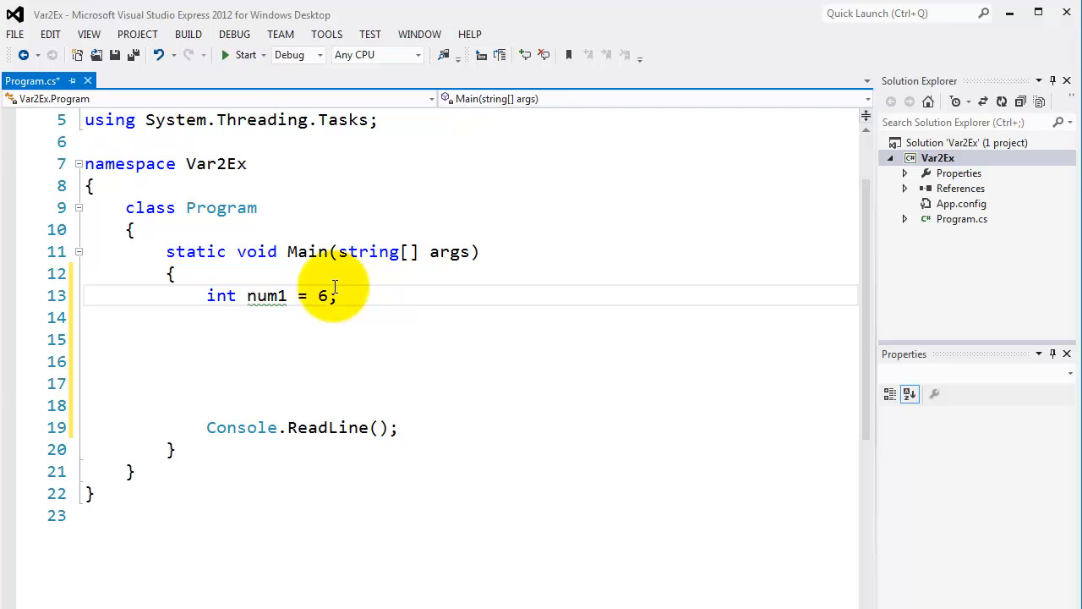
key("enter")
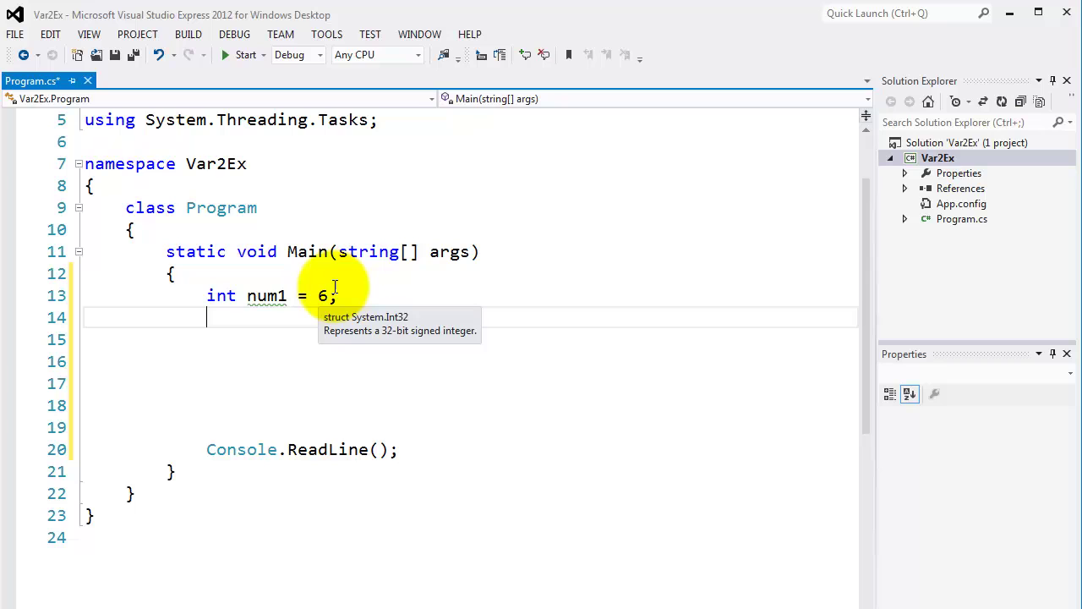
Step: Declare int num2 = 8; and int ans; on the following lines
type("int n")
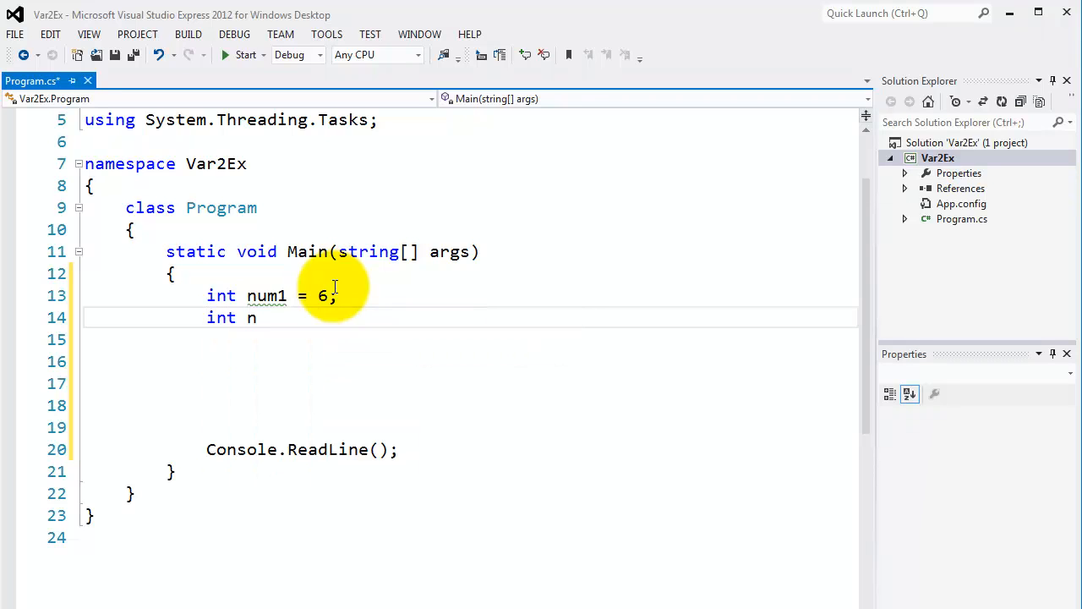
type("um")
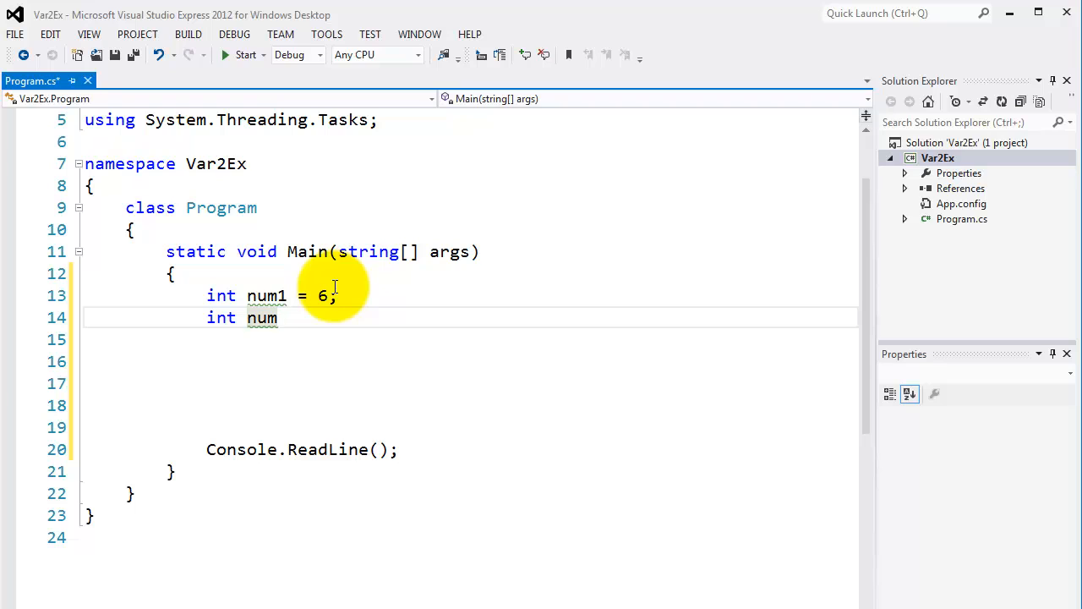
type("2 =")
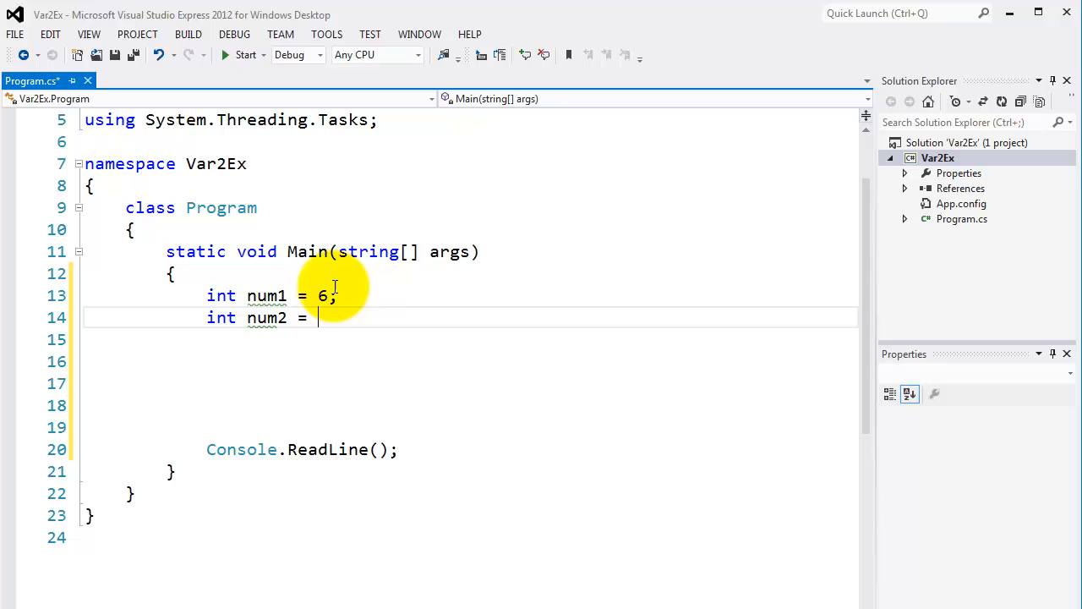
type("8;")
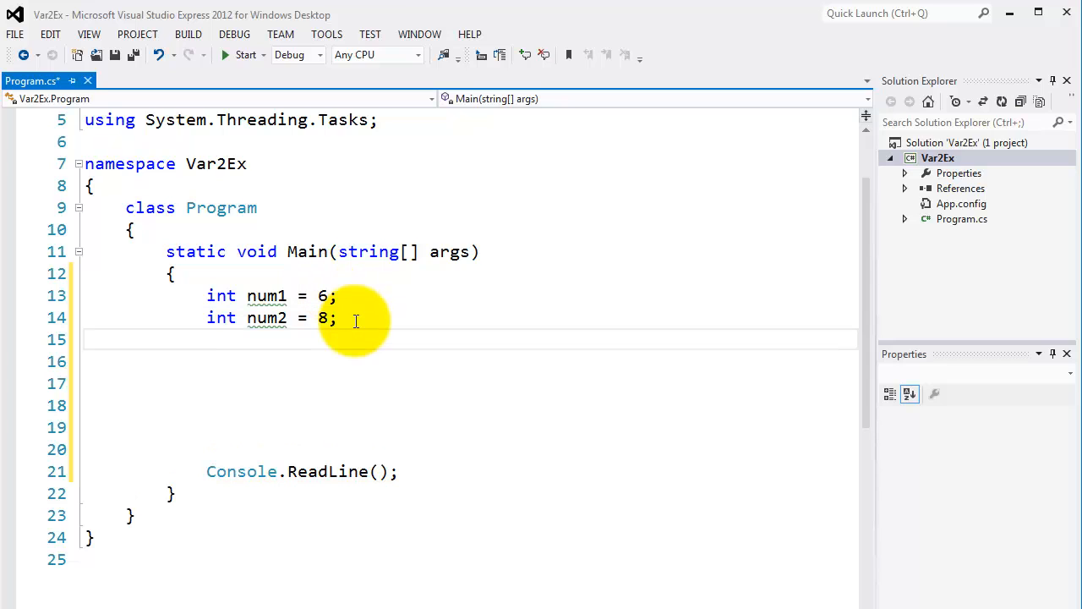
type("int")
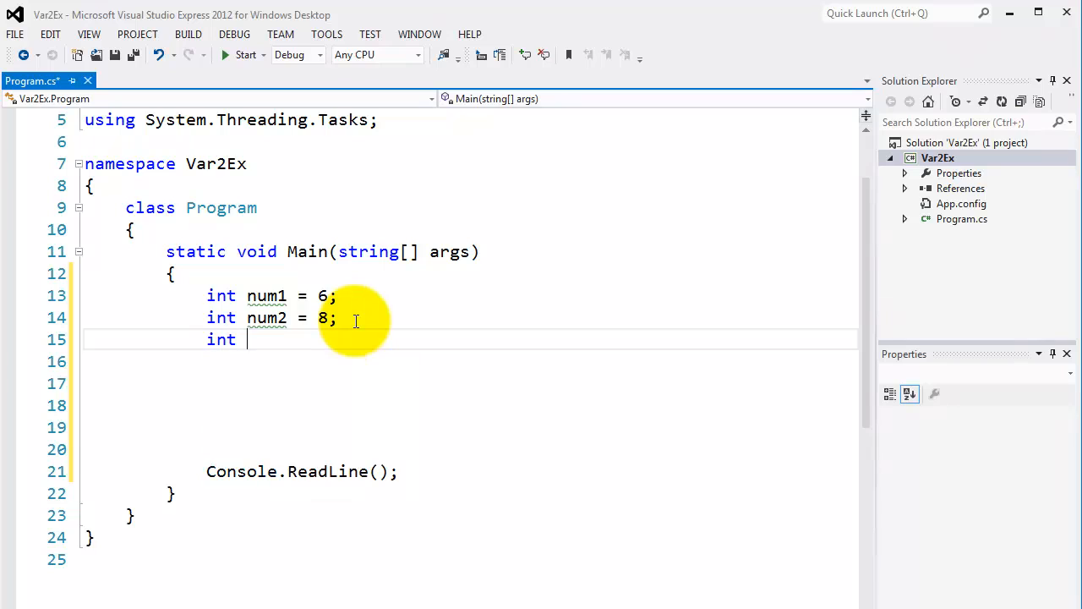
type("and")
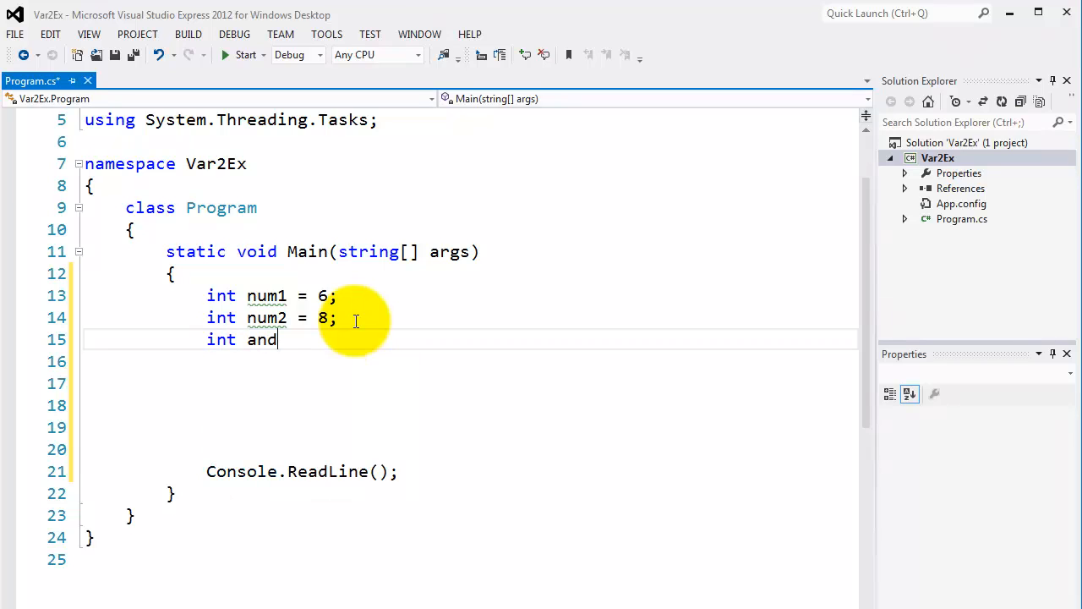
type("ans")
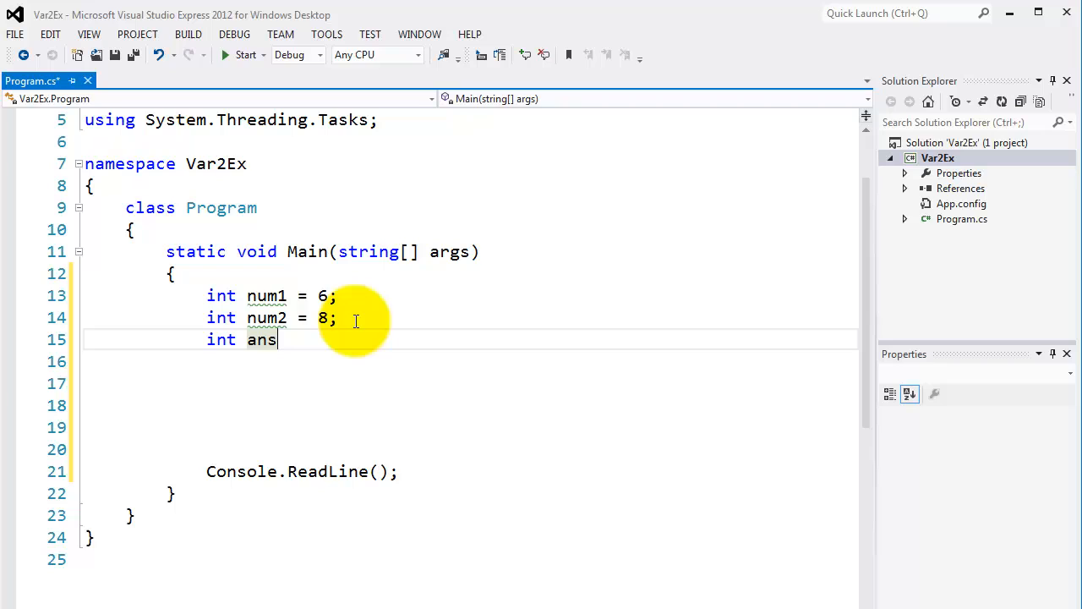
type(";")
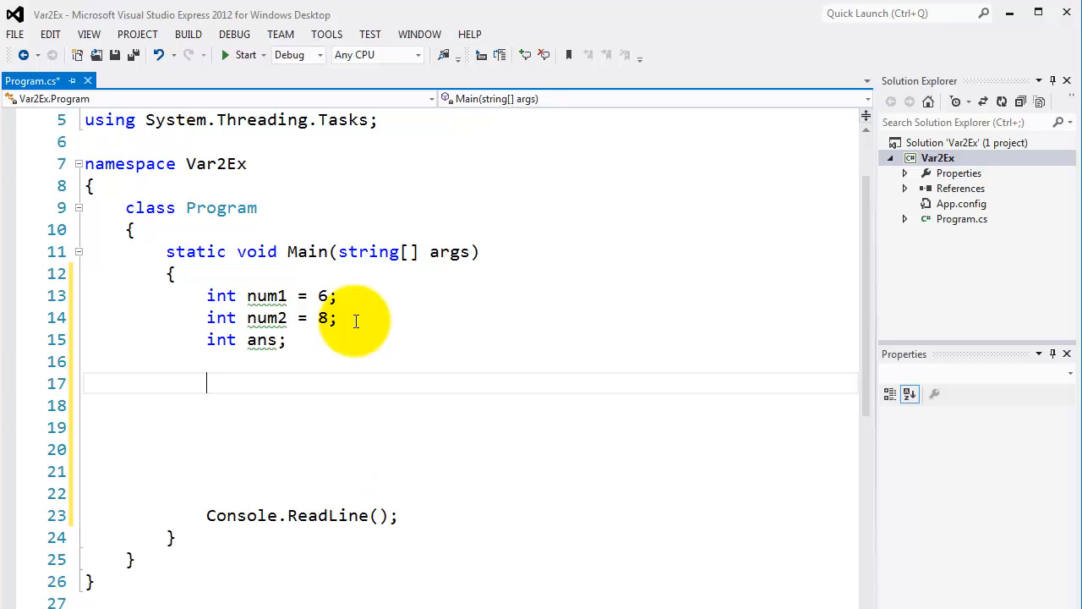
mouse_move(298, 390)
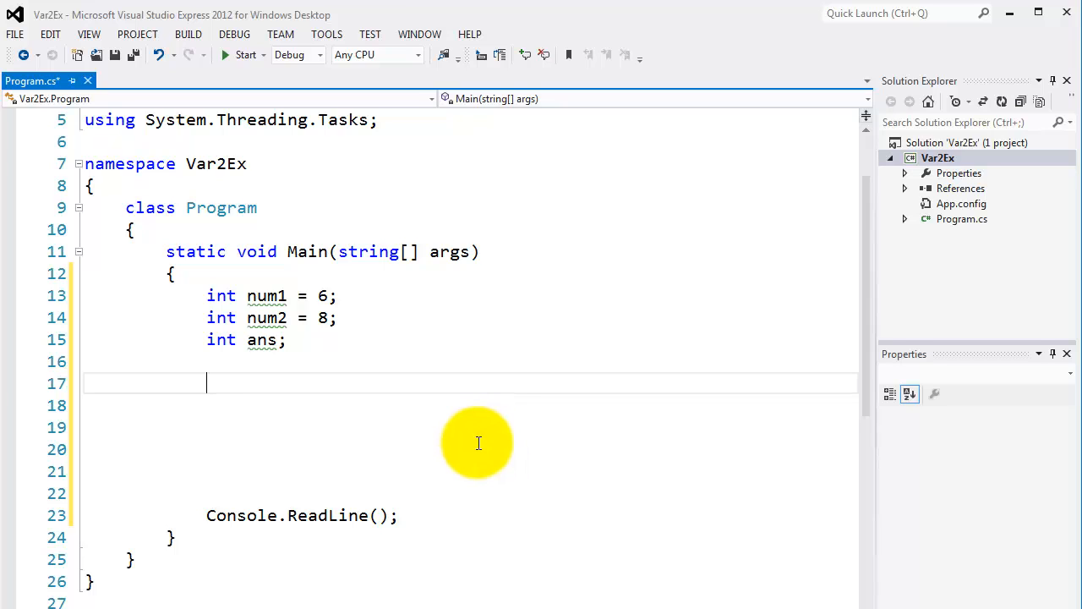
Step: Write the assignment ans = num1 + num2; completing num2 from IntelliSense
type("ans")
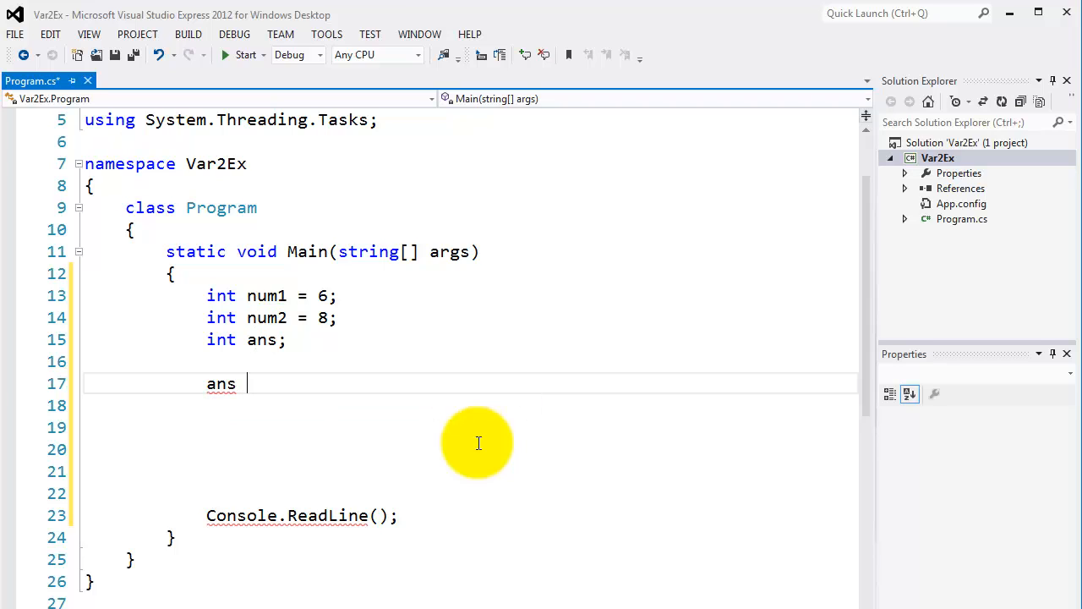
type("=")
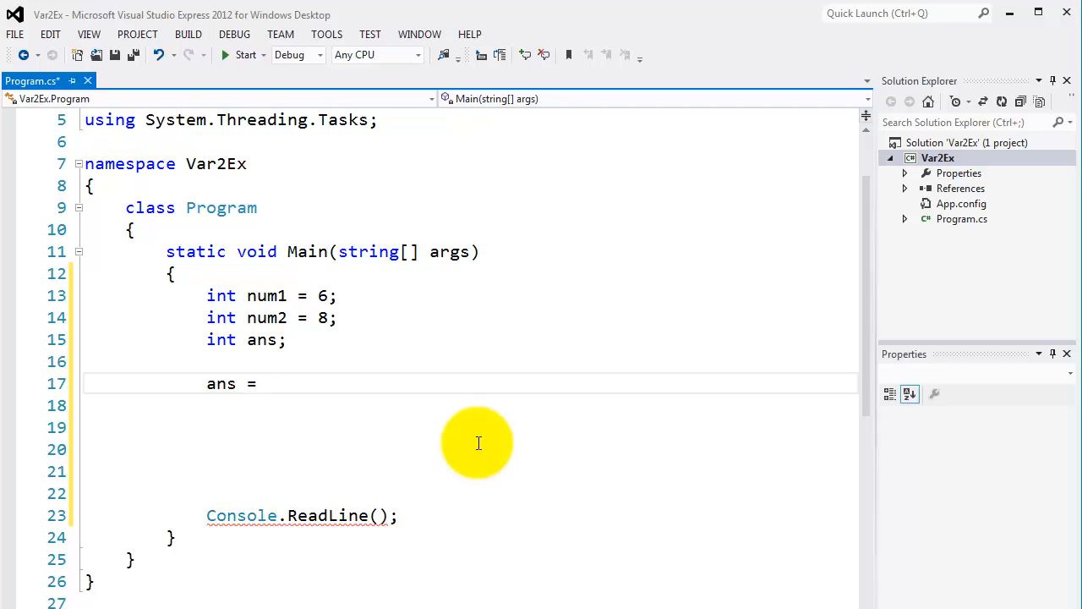
left_click(267, 382)
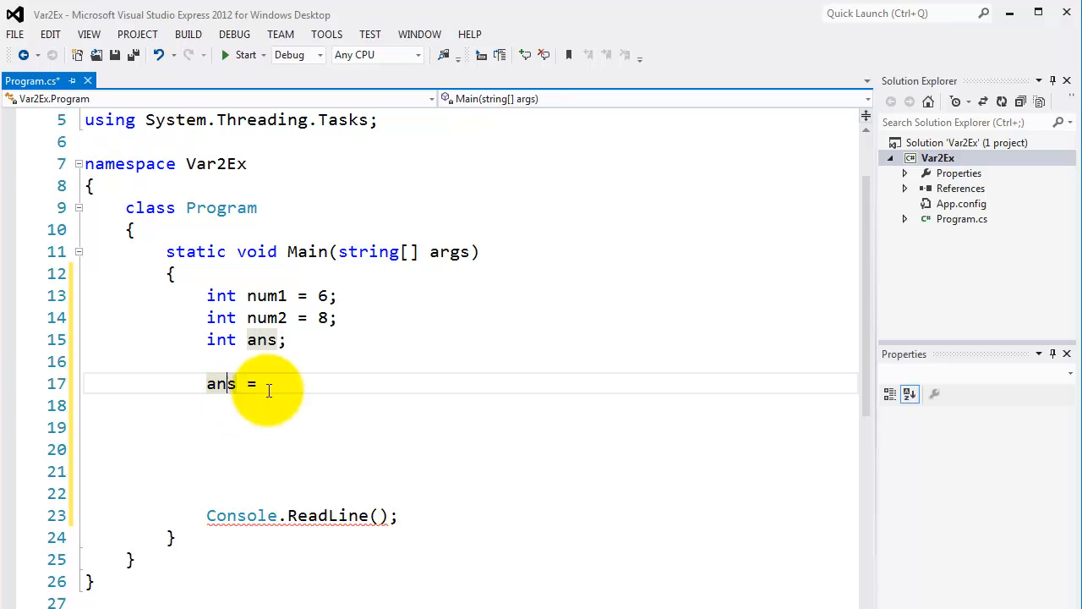
mouse_move(419, 398)
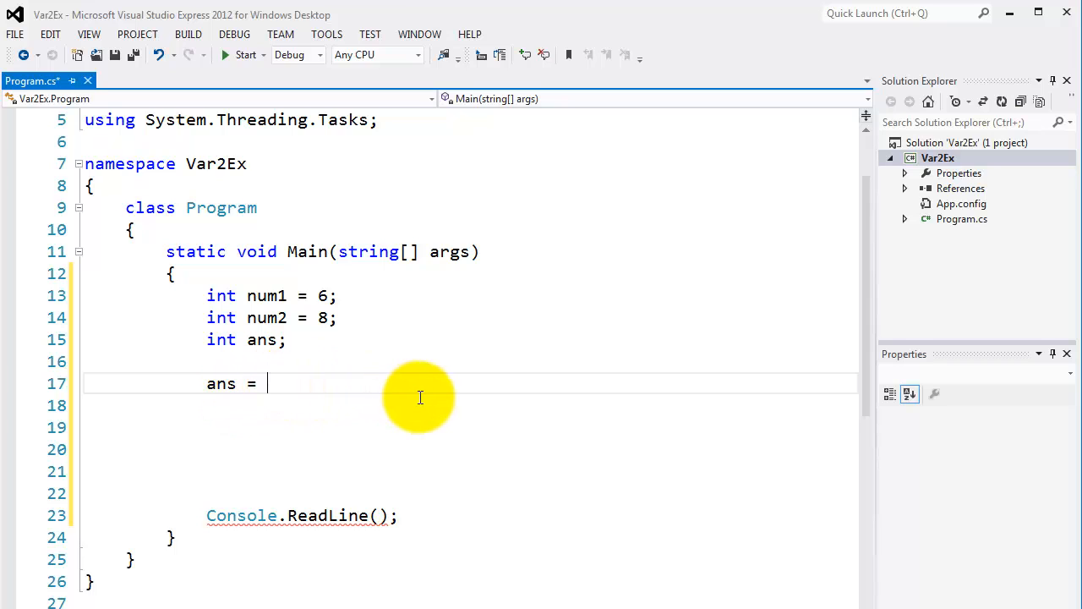
type("nu")
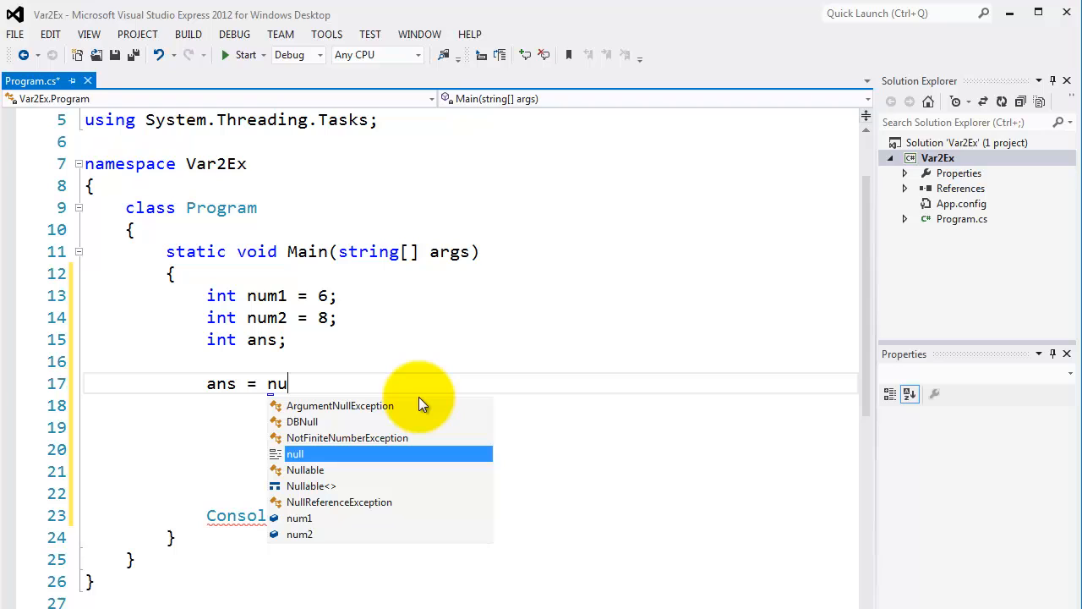
type("m1")
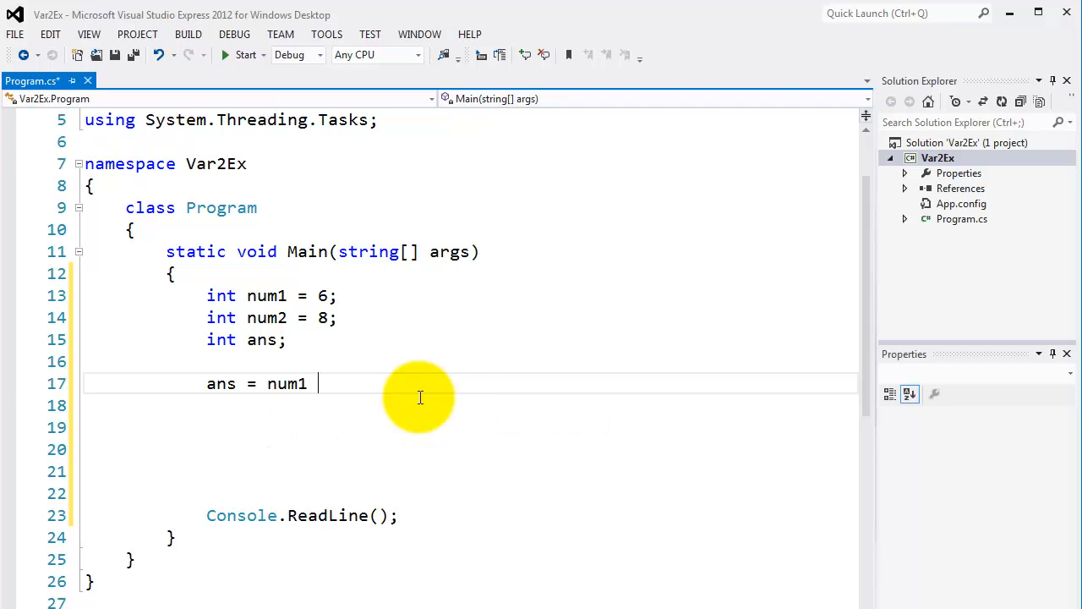
type("+")
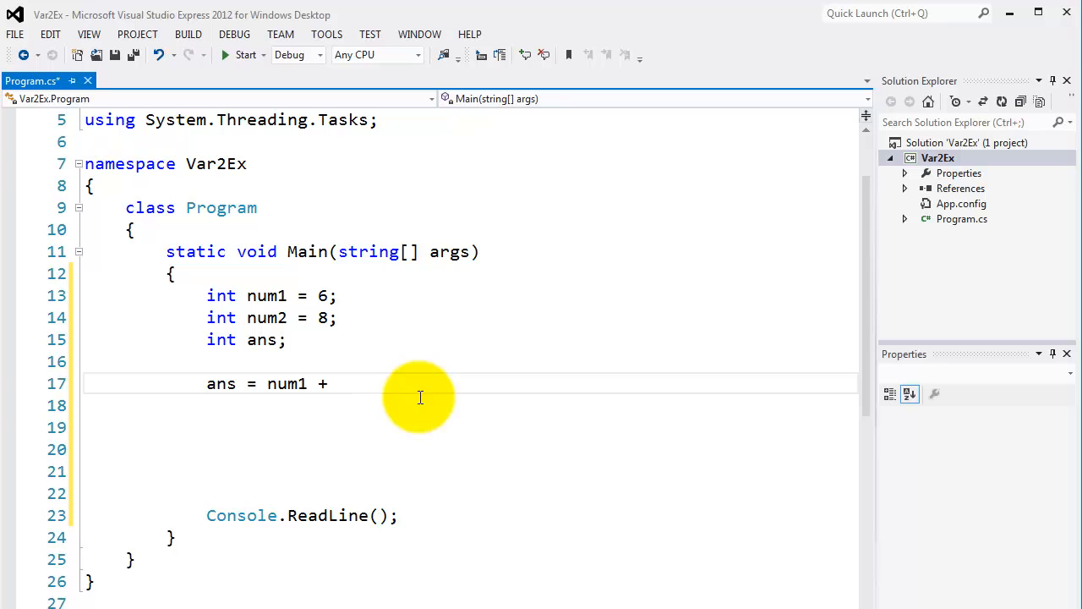
type("nu")
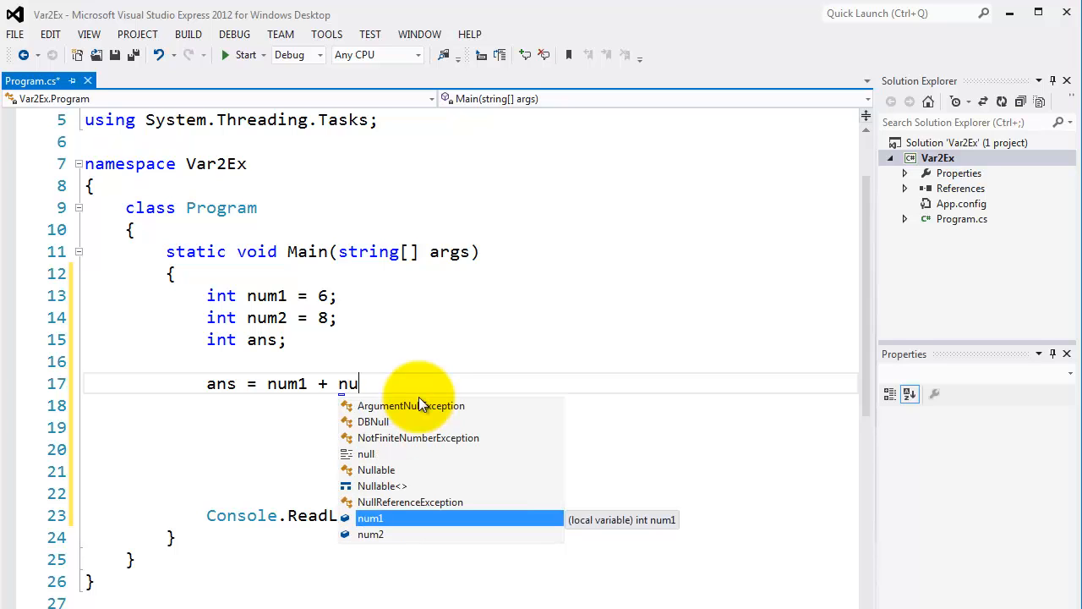
key("Down")
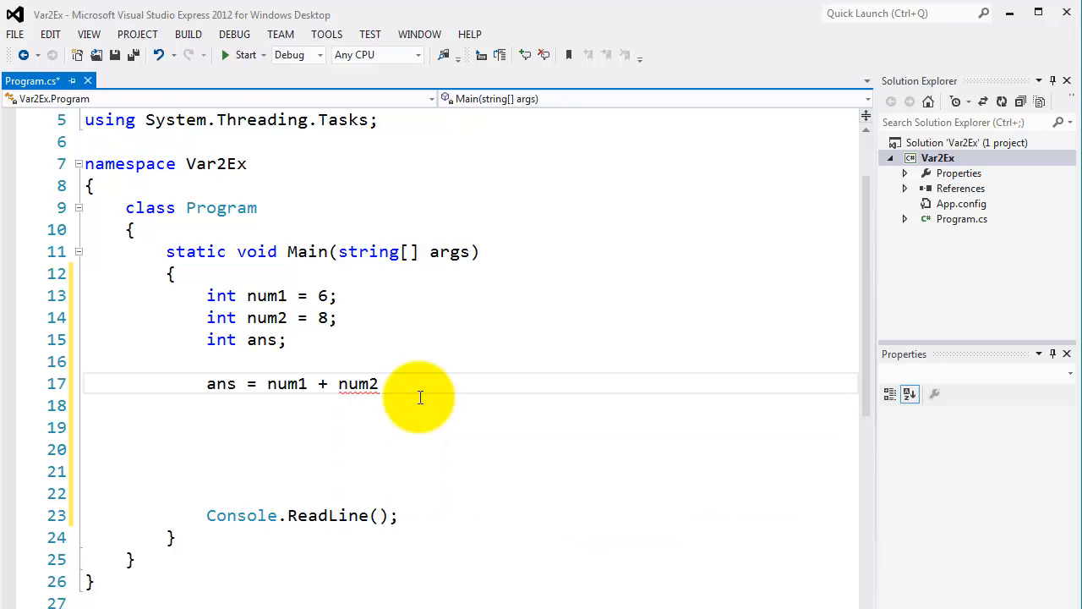
type(";")
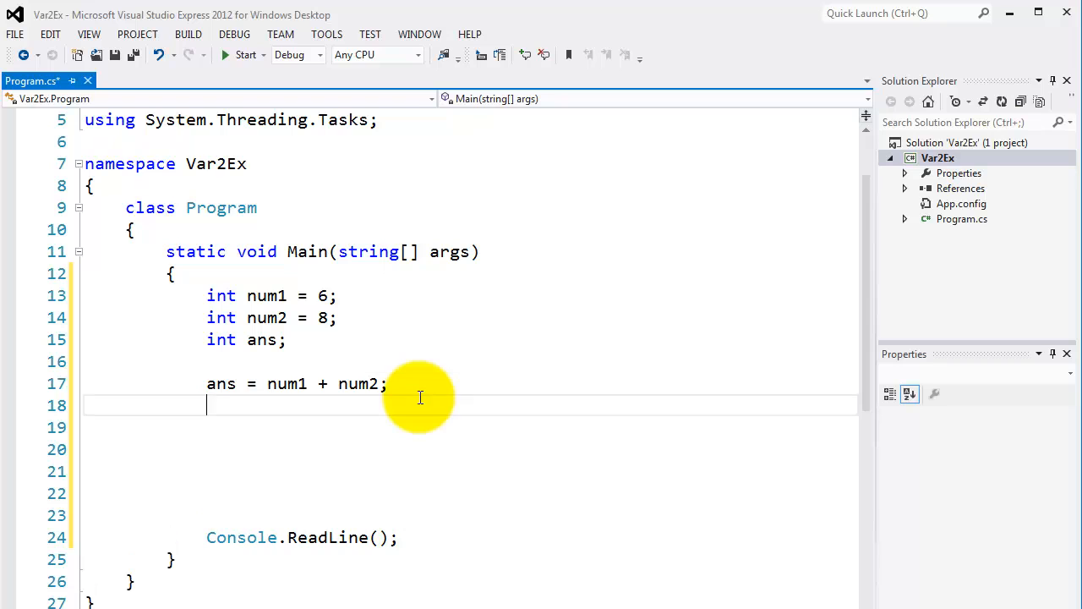
Step: Add Console.WriteLine(ans); after the sum assignment
type("Console")
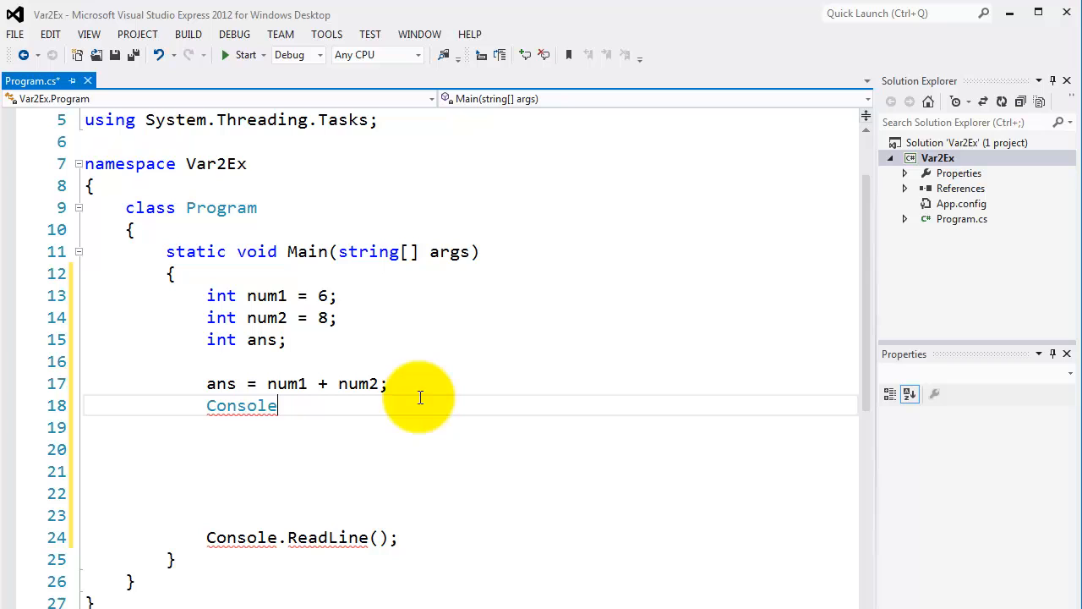
type(".WriteLine(")
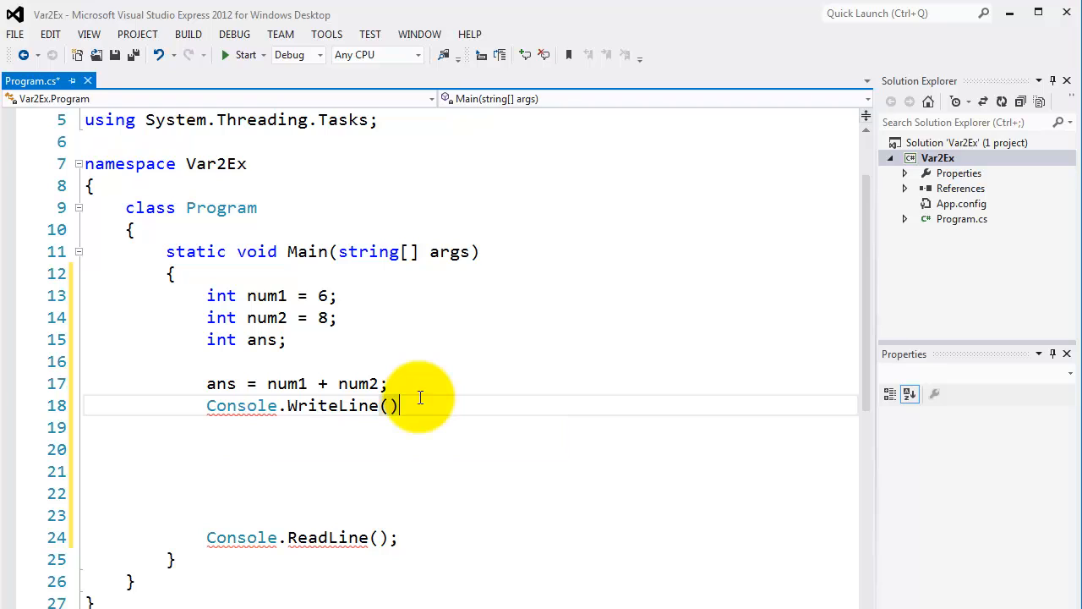
type(";")
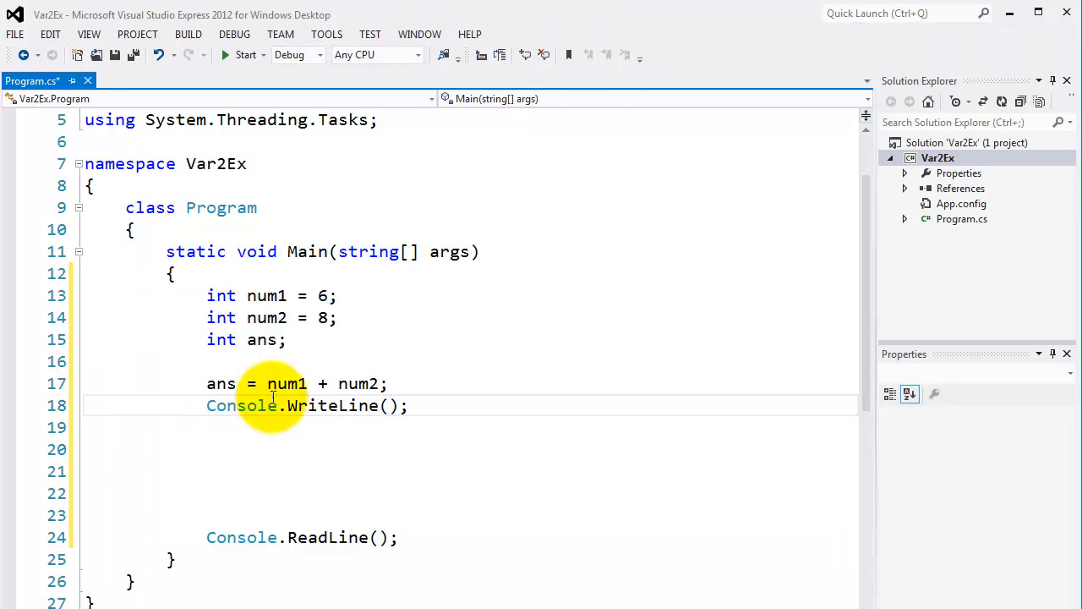
left_click(388, 406)
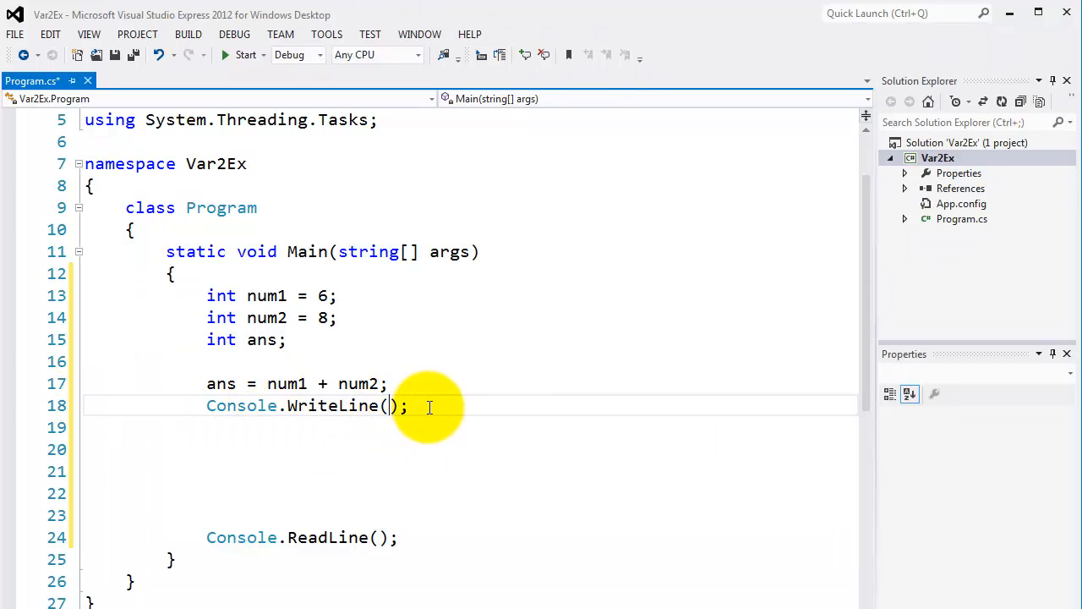
type("ans")
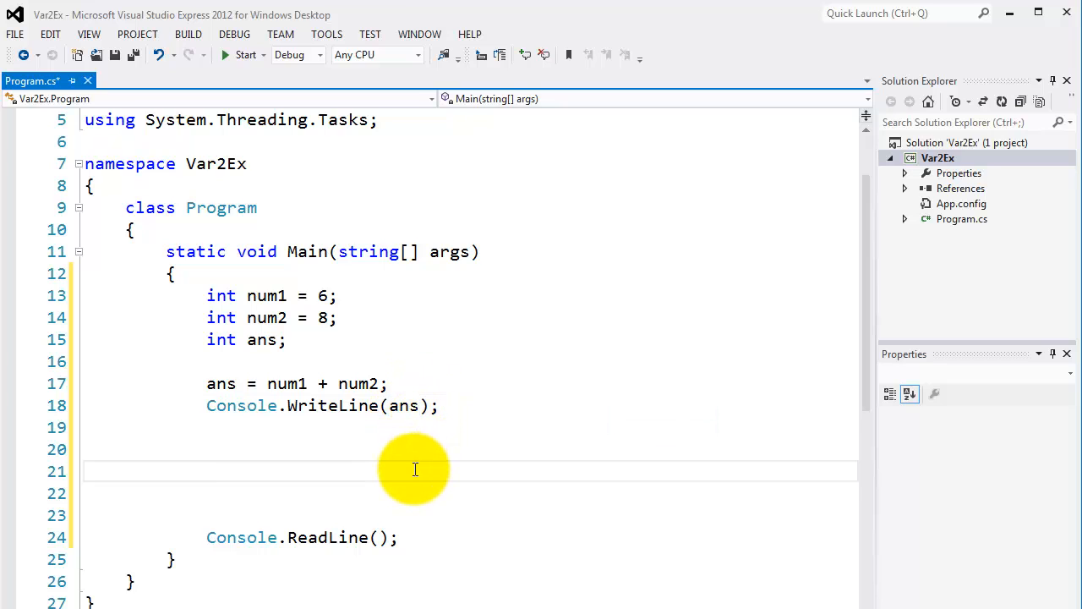
mouse_move(369, 470)
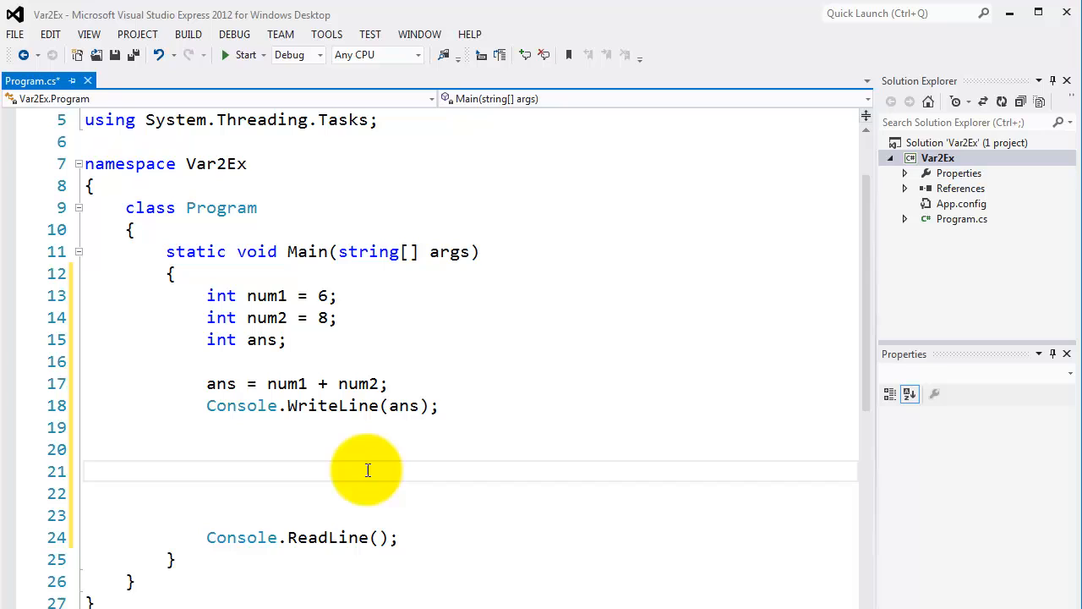
mouse_move(278, 301)
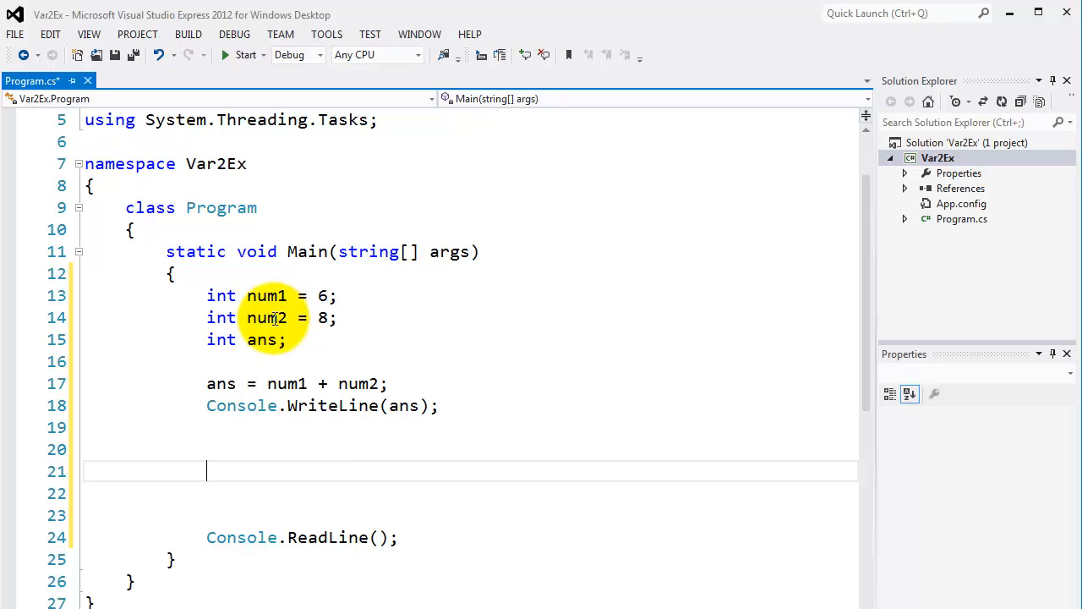
mouse_move(221, 382)
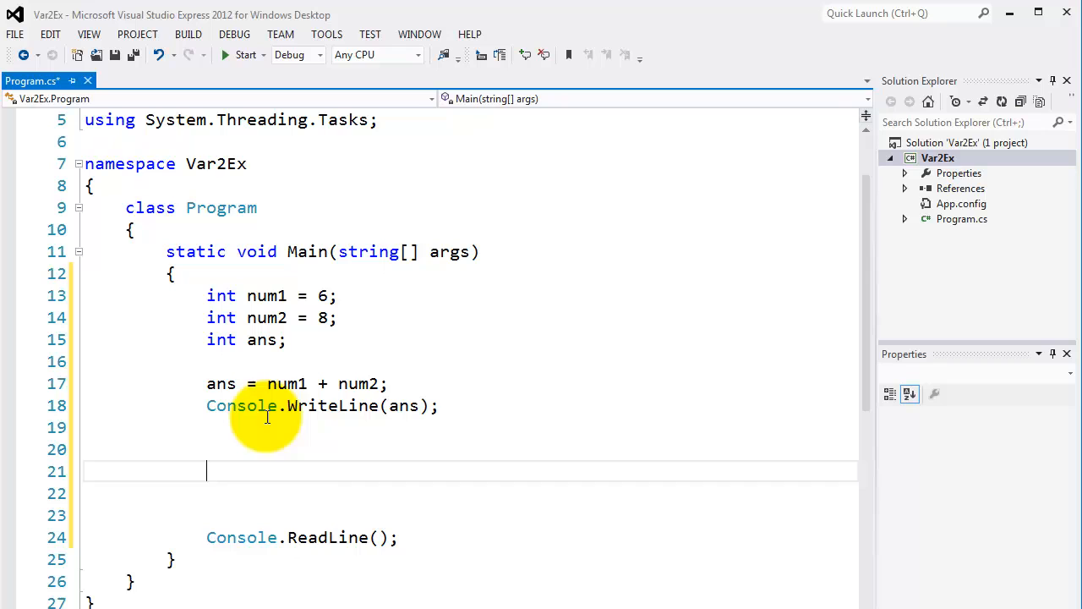
mouse_move(404, 405)
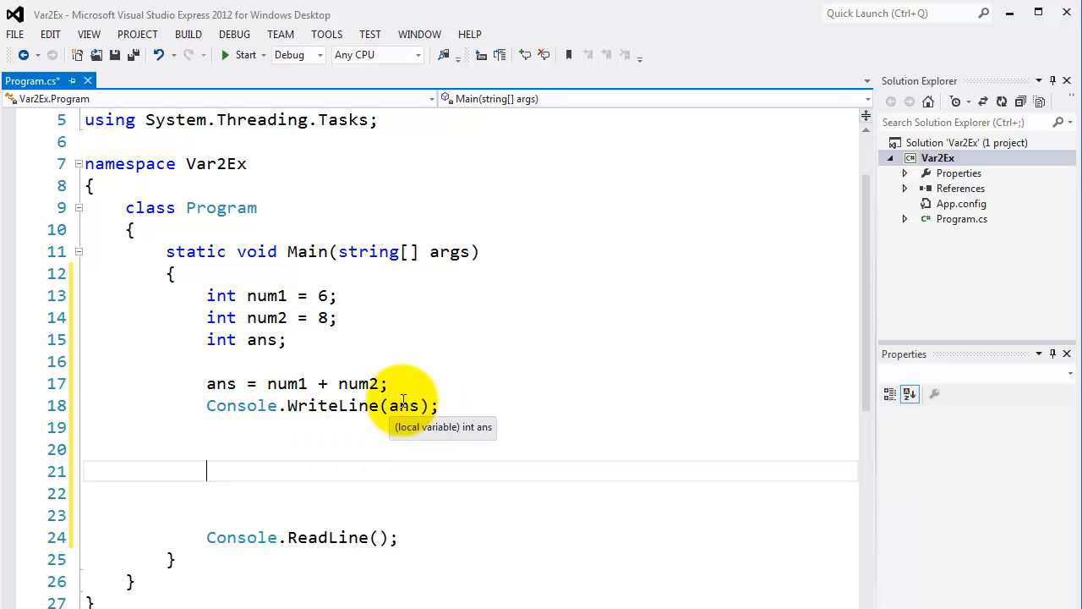
mouse_move(330, 321)
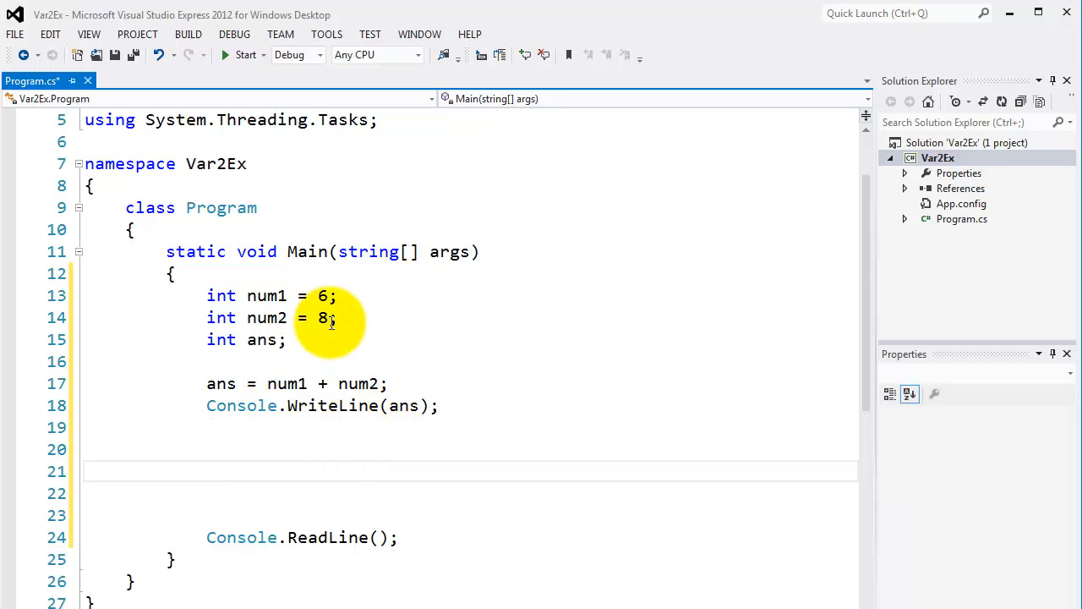
mouse_move(358, 382)
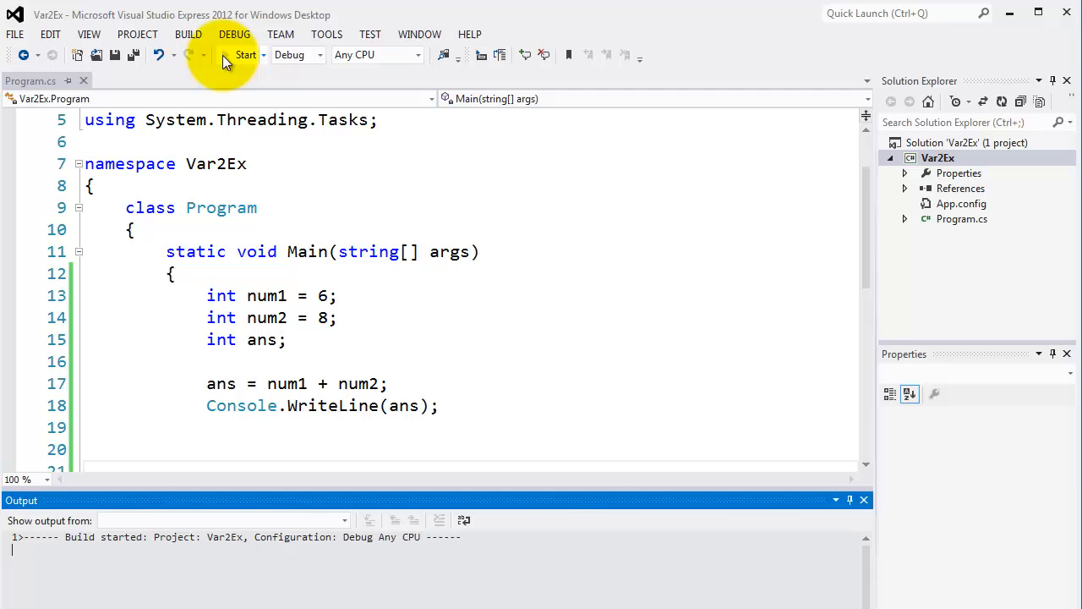
Step: Build and run Var2Ex so the console prints 14
left_click(246, 55)
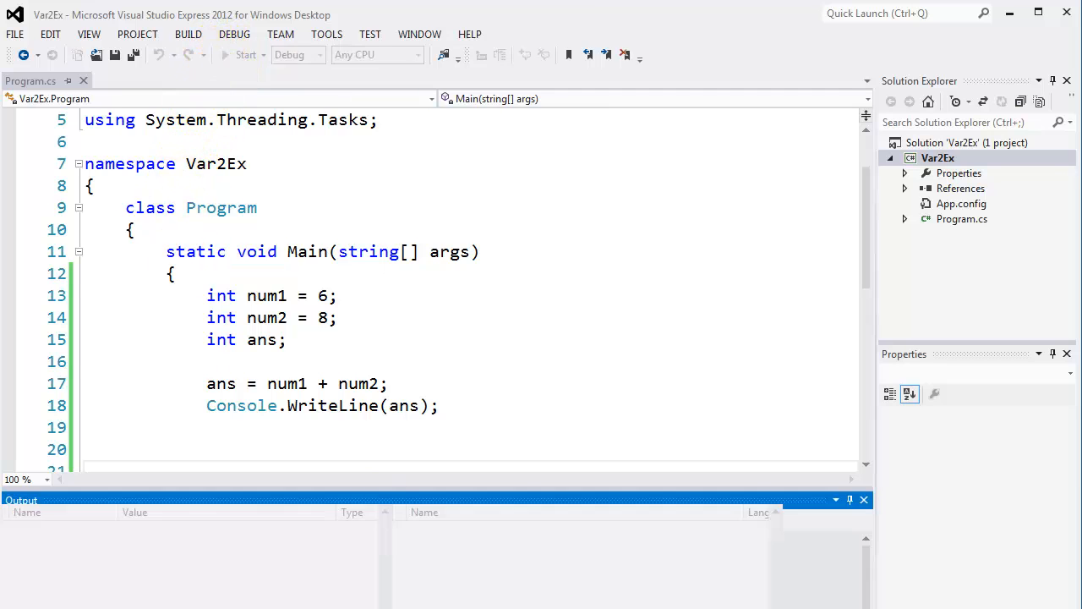
left_click(246, 54)
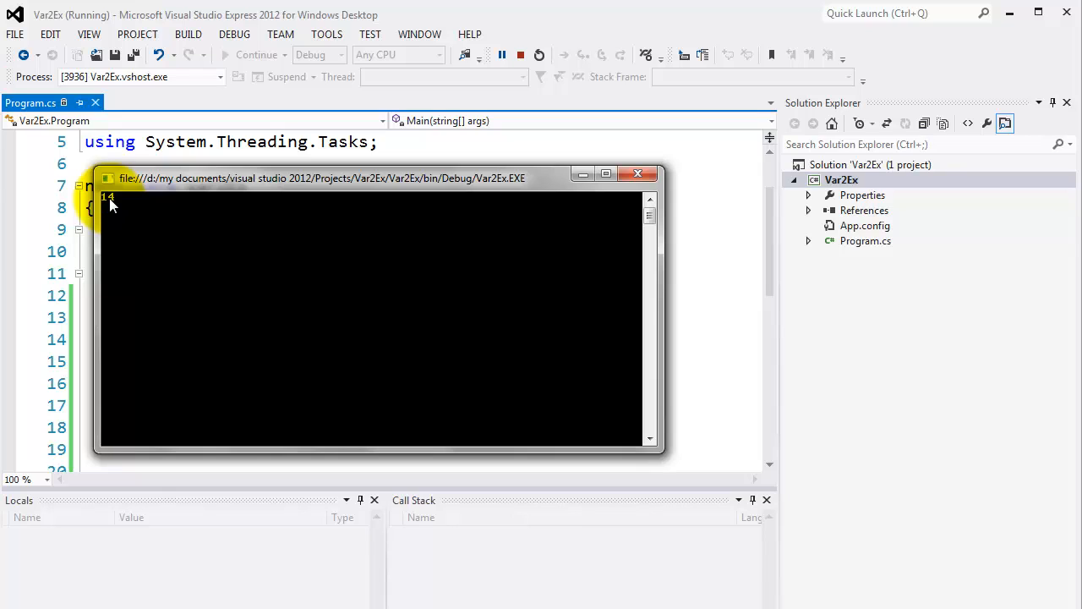
mouse_move(115, 223)
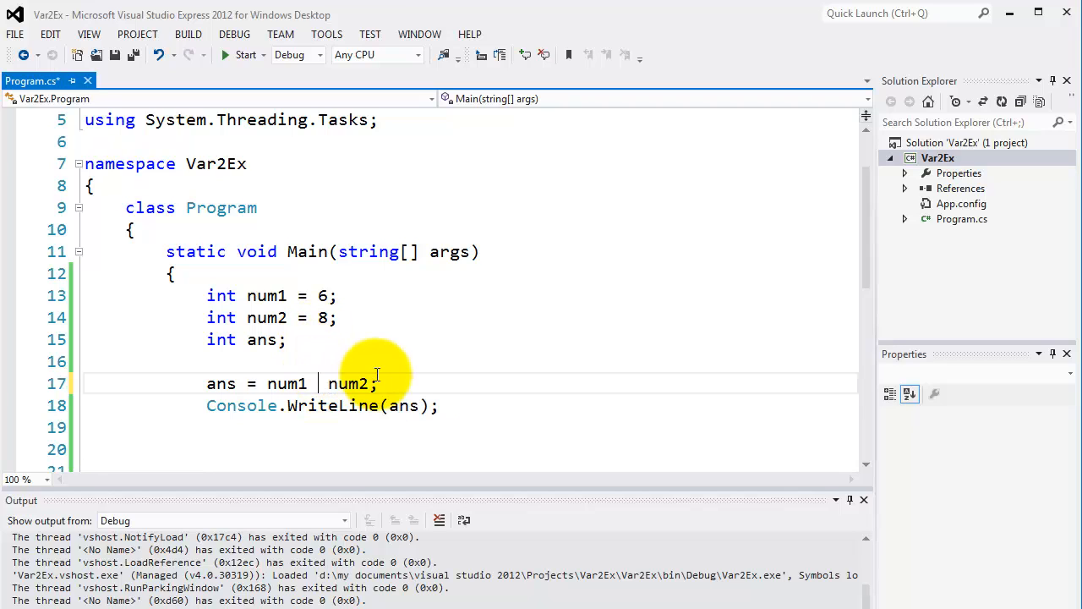
Step: Change the calculation to num1 - num2 and run it, moving the console to read -2
type("-")
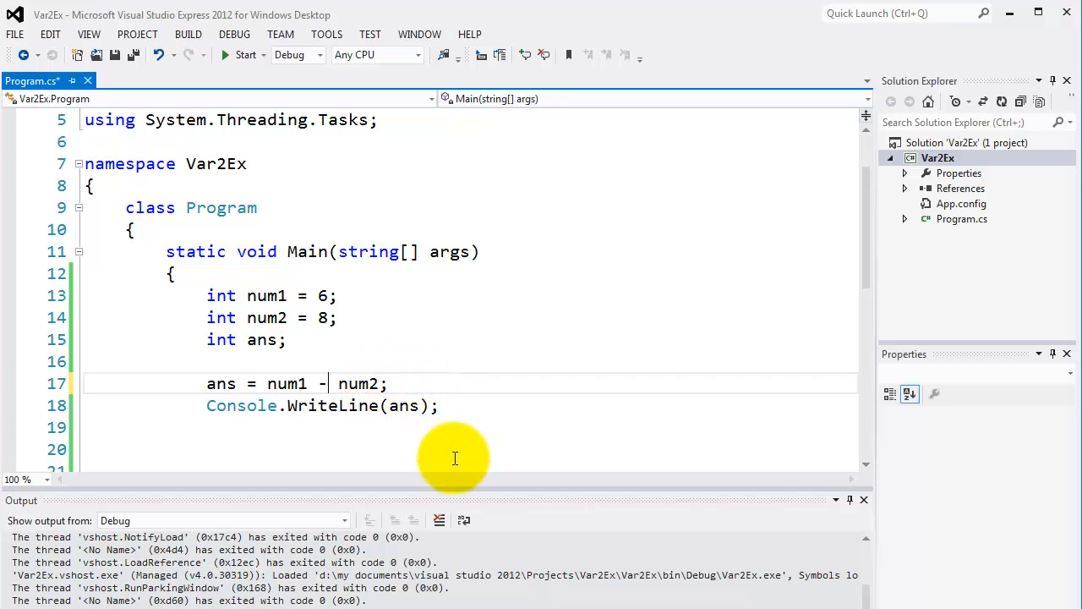
mouse_move(324, 414)
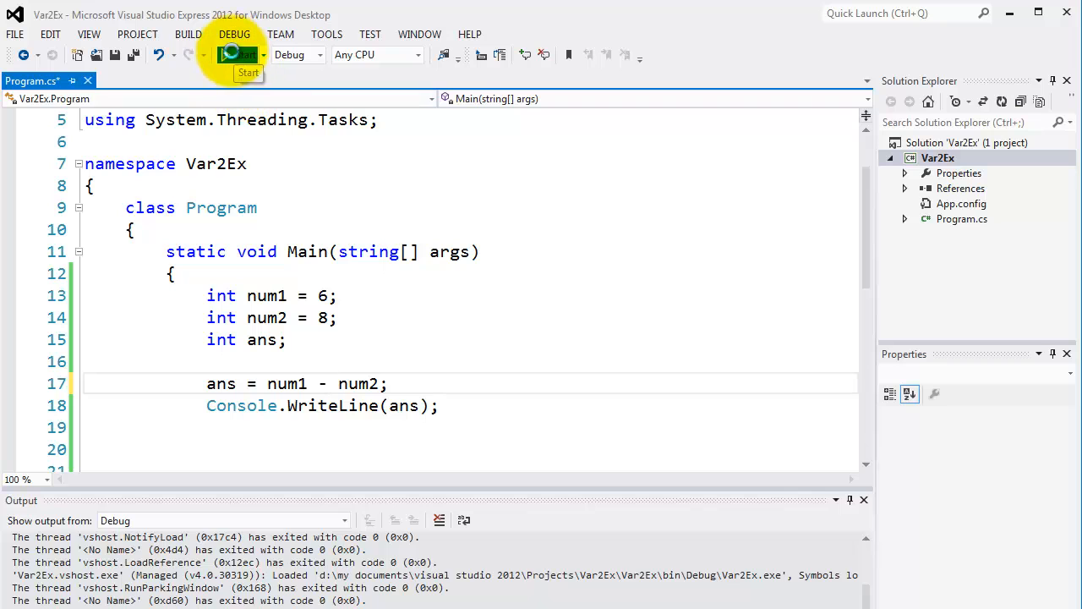
left_click(240, 55)
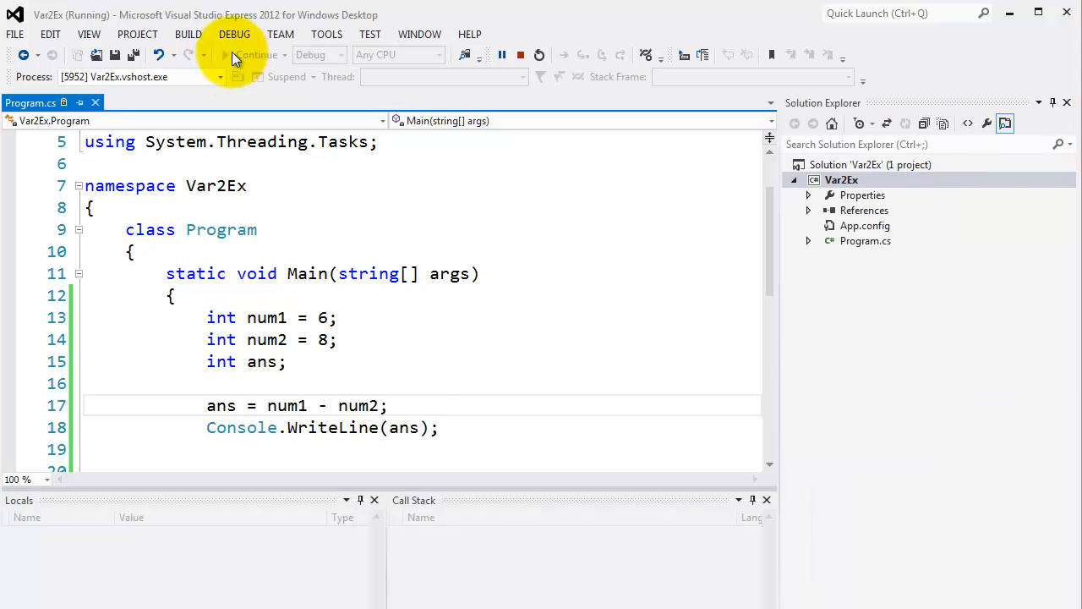
left_click(254, 54)
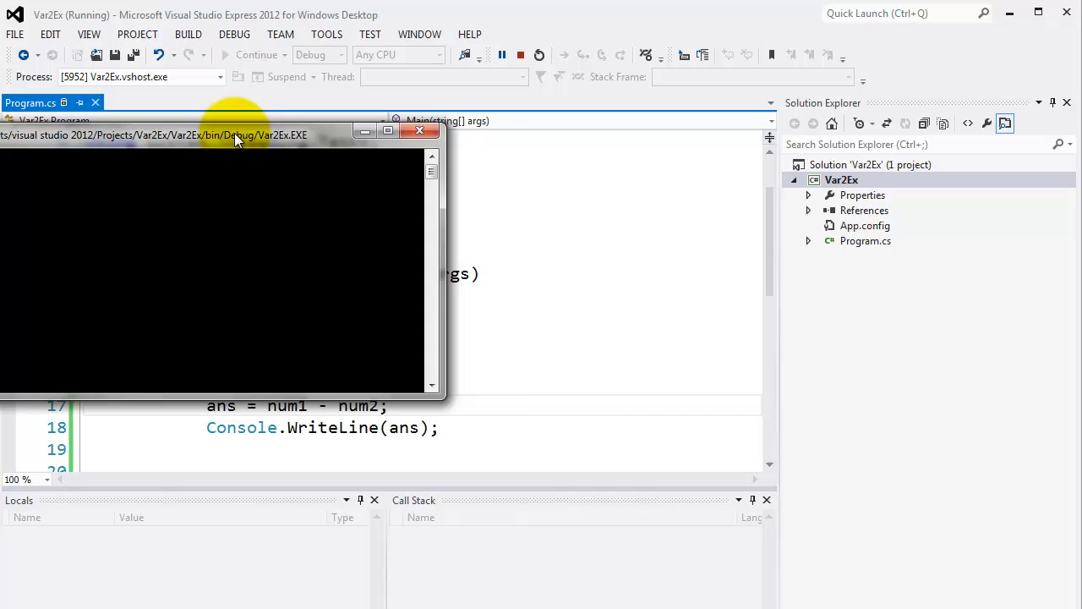
left_click_drag(237, 131, 558, 228)
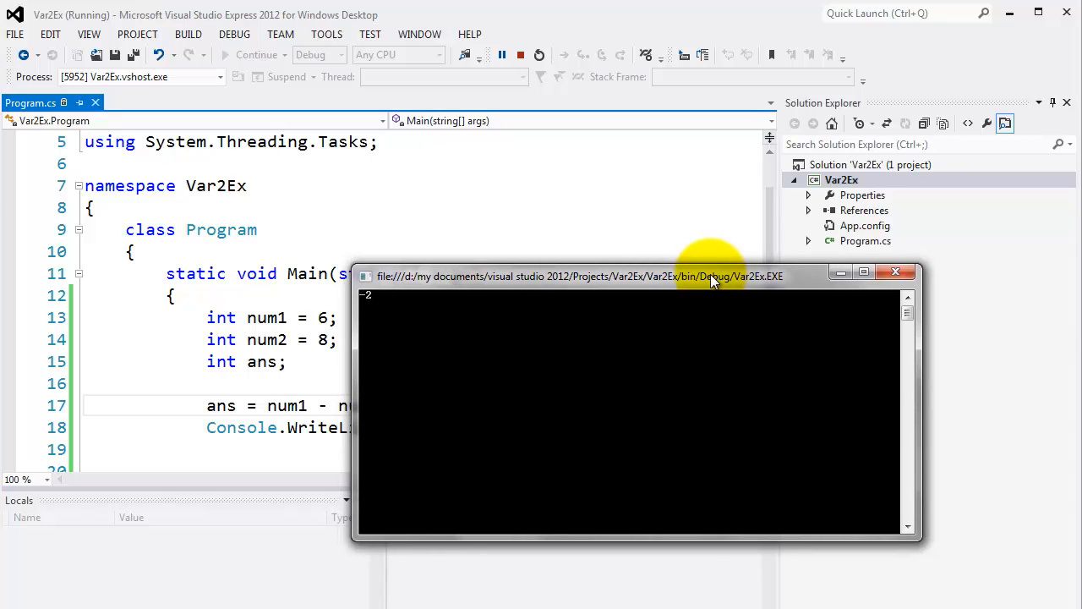
mouse_move(448, 295)
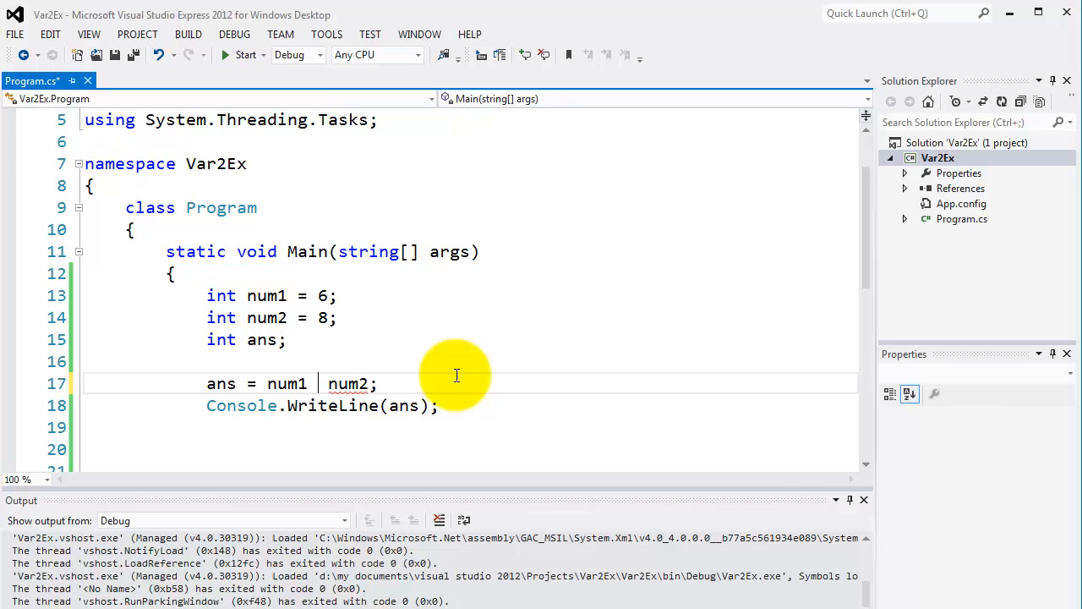
type("*")
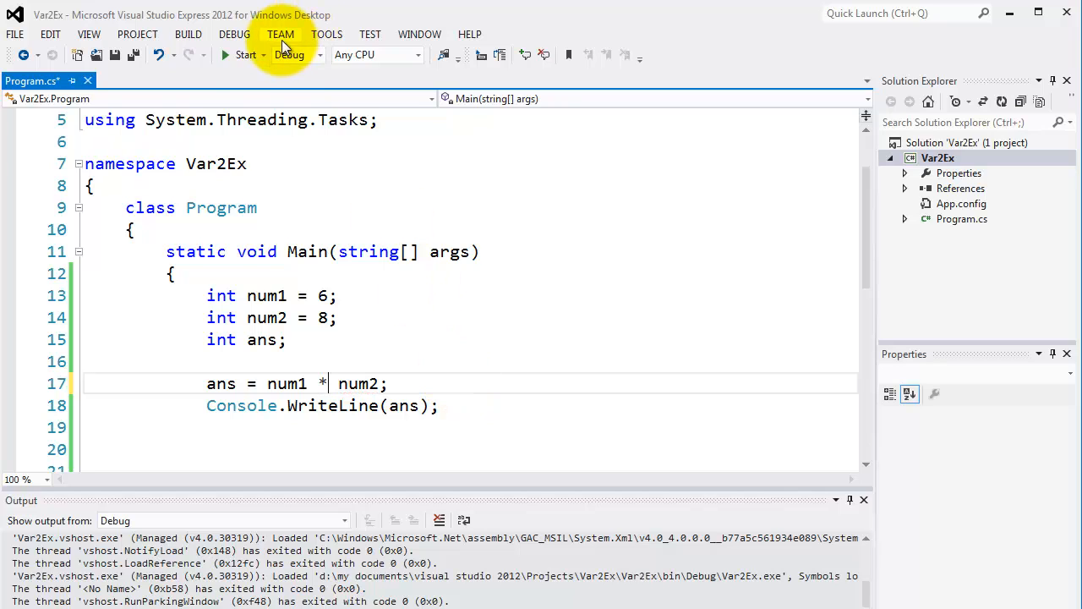
left_click(245, 54)
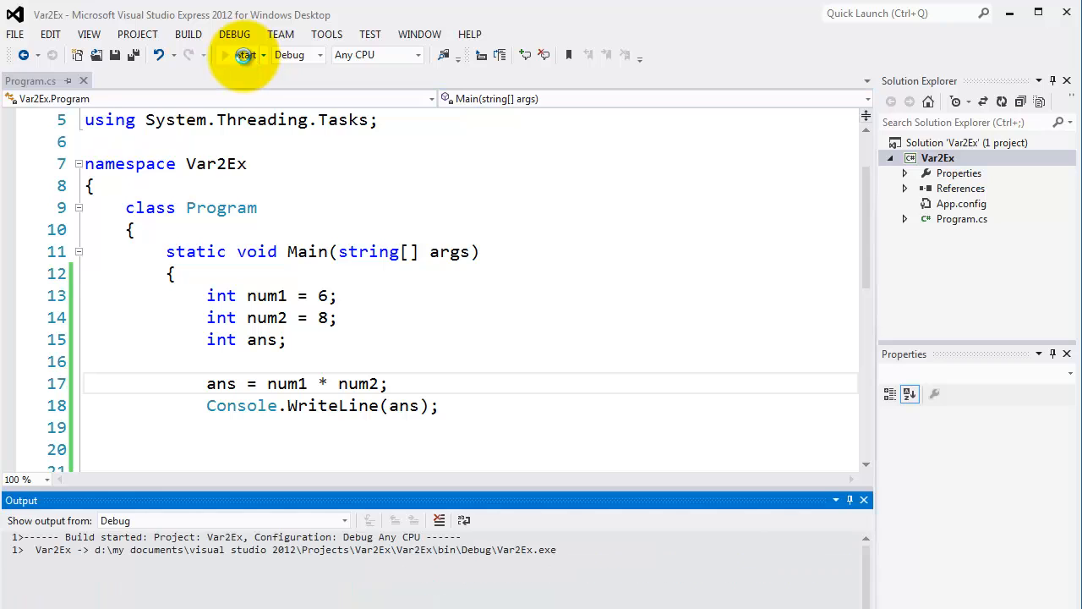
left_click(227, 55)
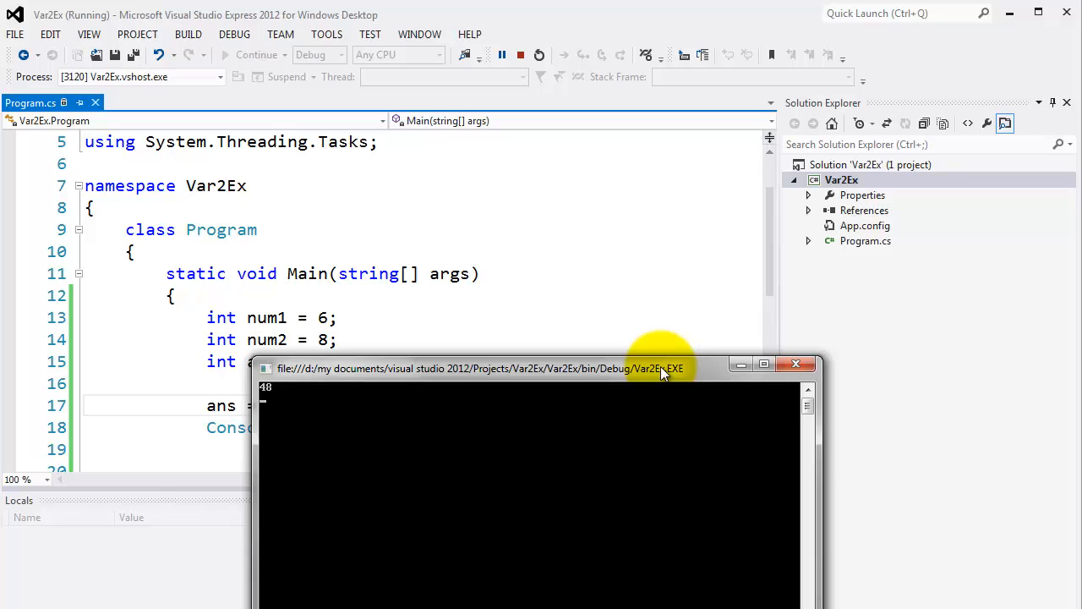
left_click_drag(473, 368, 463, 373)
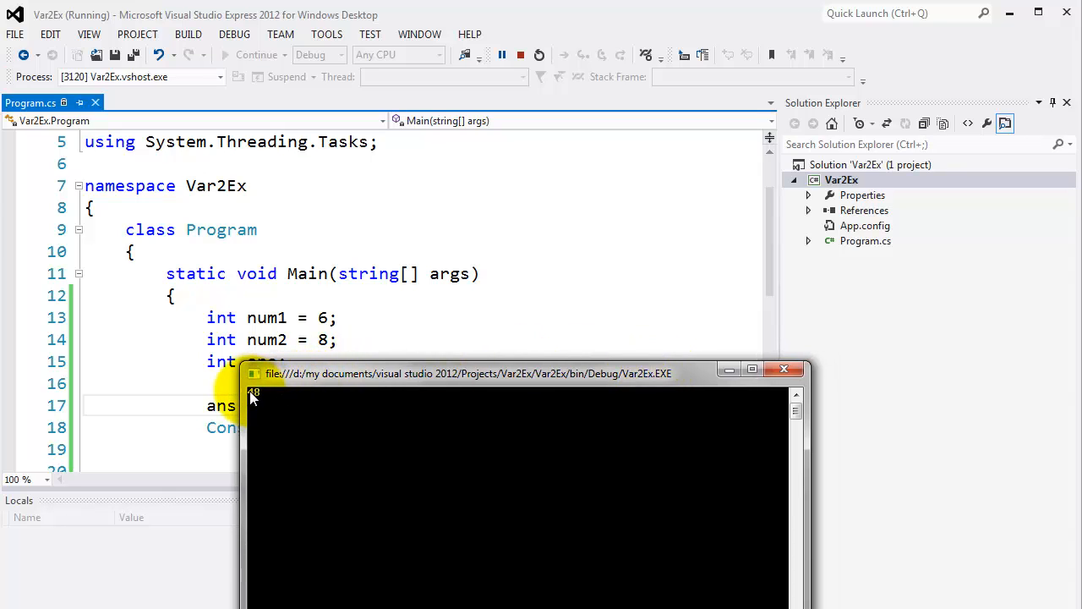
mouse_move(541, 439)
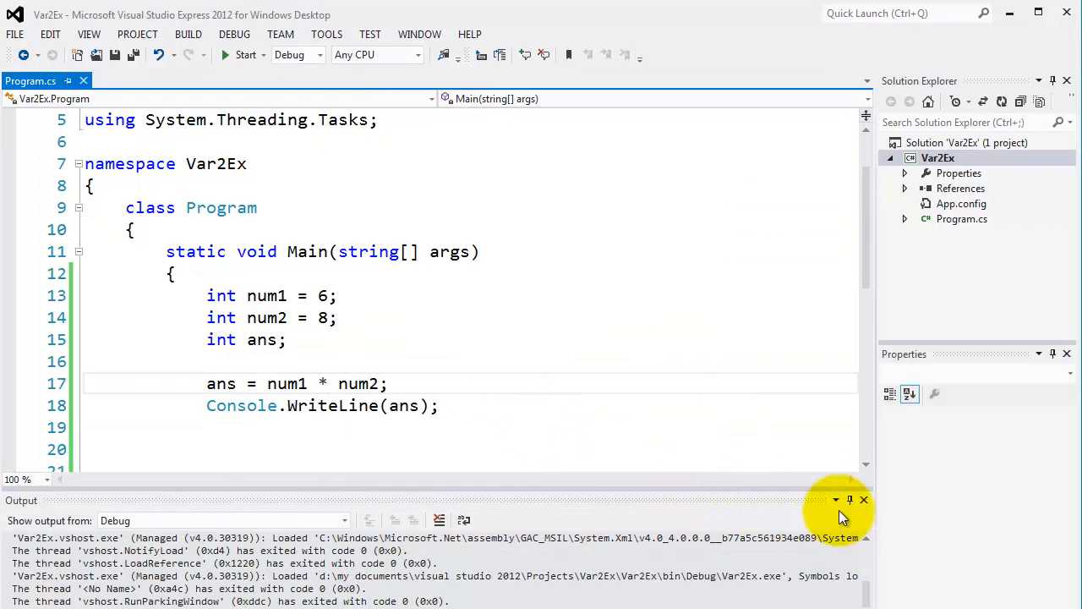
Step: Change the operator to / and run the division version
left_click(864, 499)
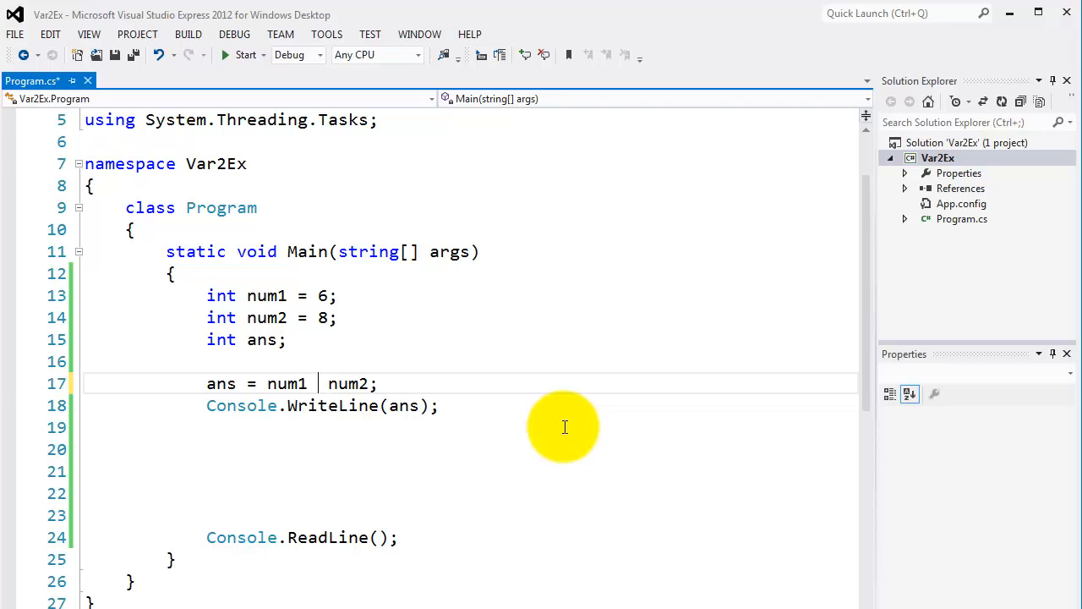
type("/")
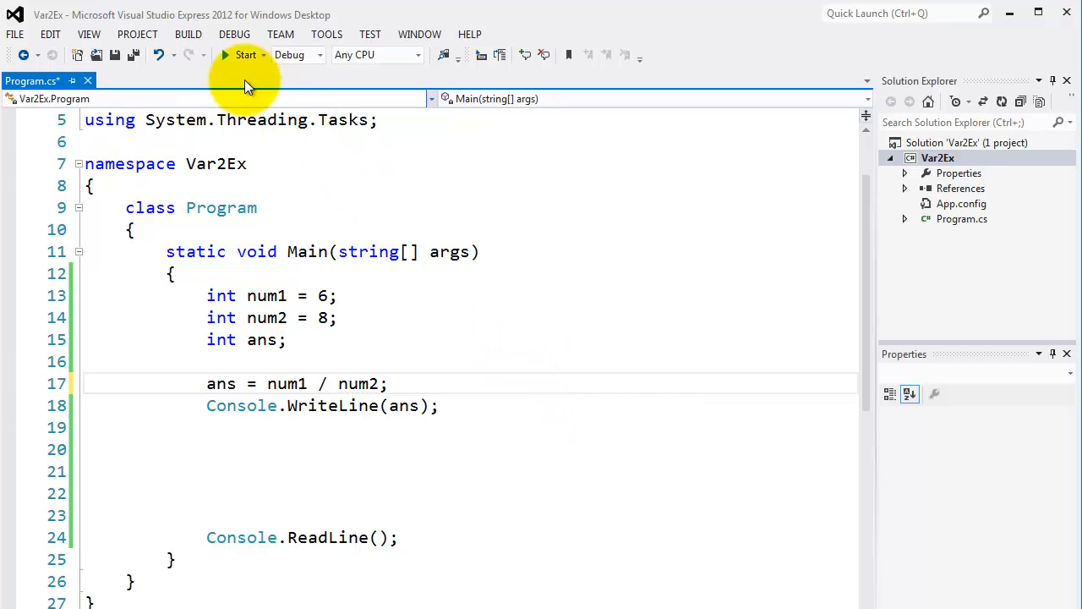
left_click(246, 54)
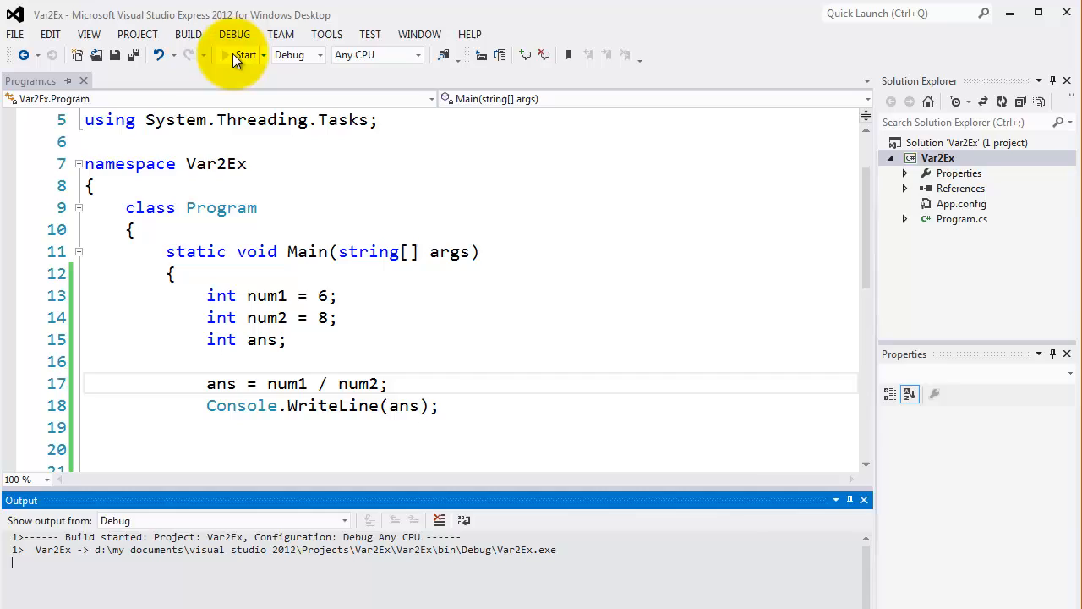
left_click(246, 54)
type("%")
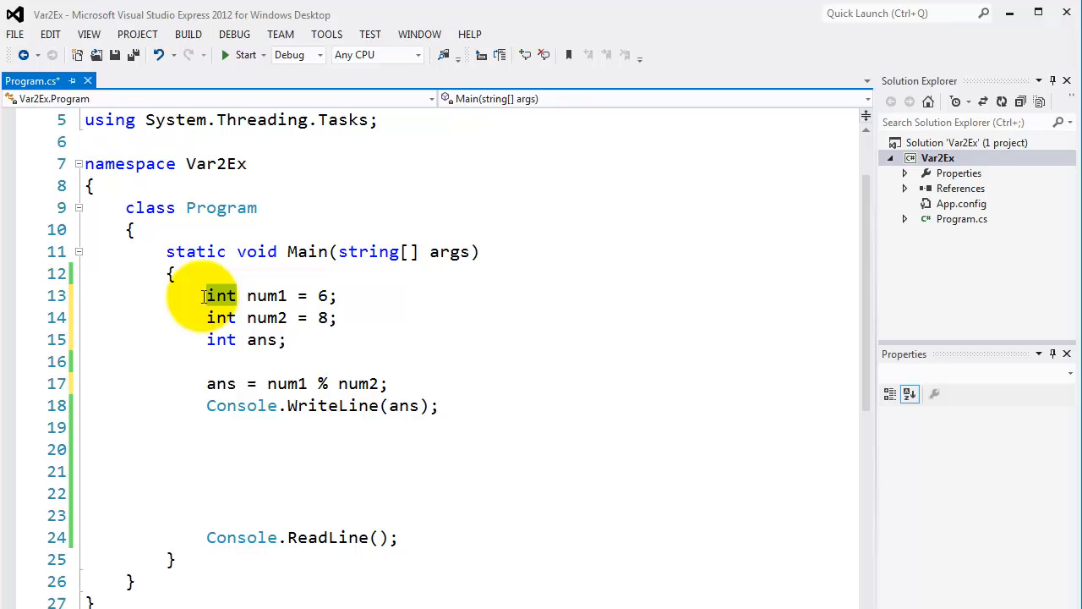
Step: Declare num1, num2 and ans as double and compute ans = num1 / num2
type("double")
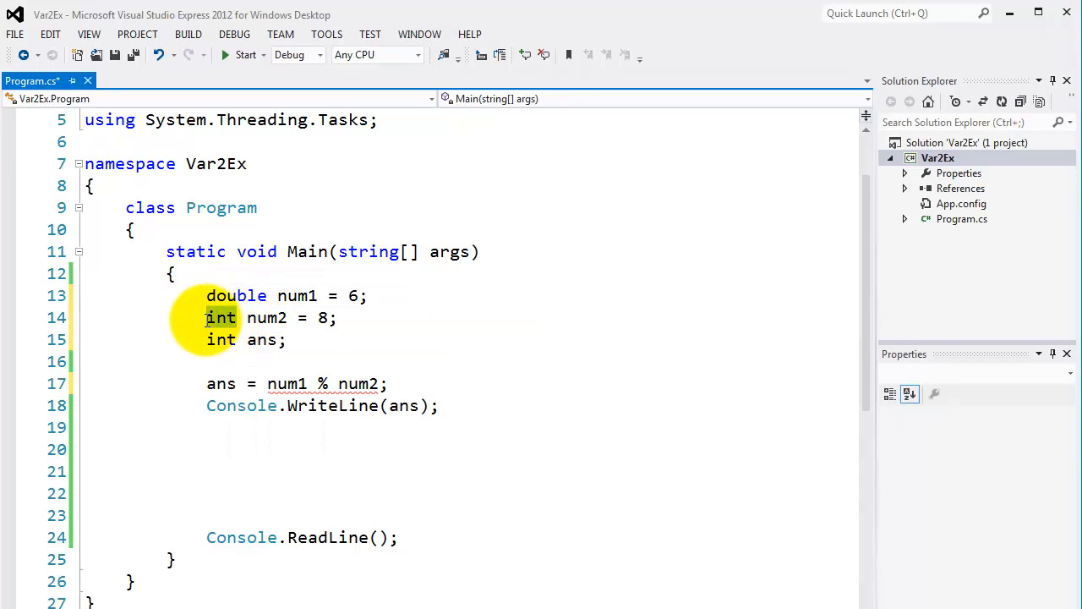
mouse_move(220, 318)
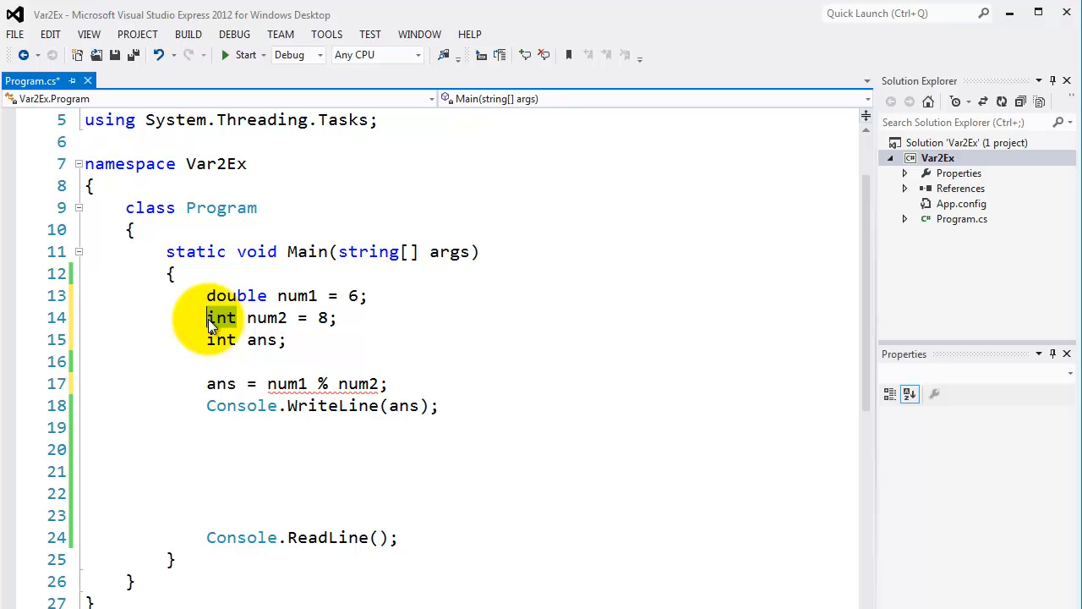
type("double")
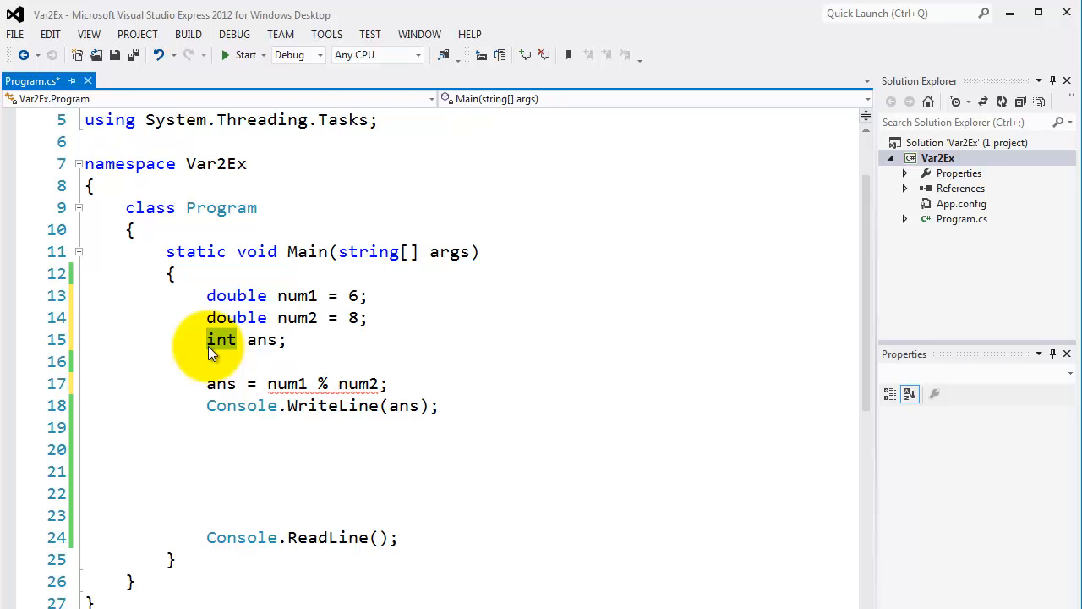
type("double")
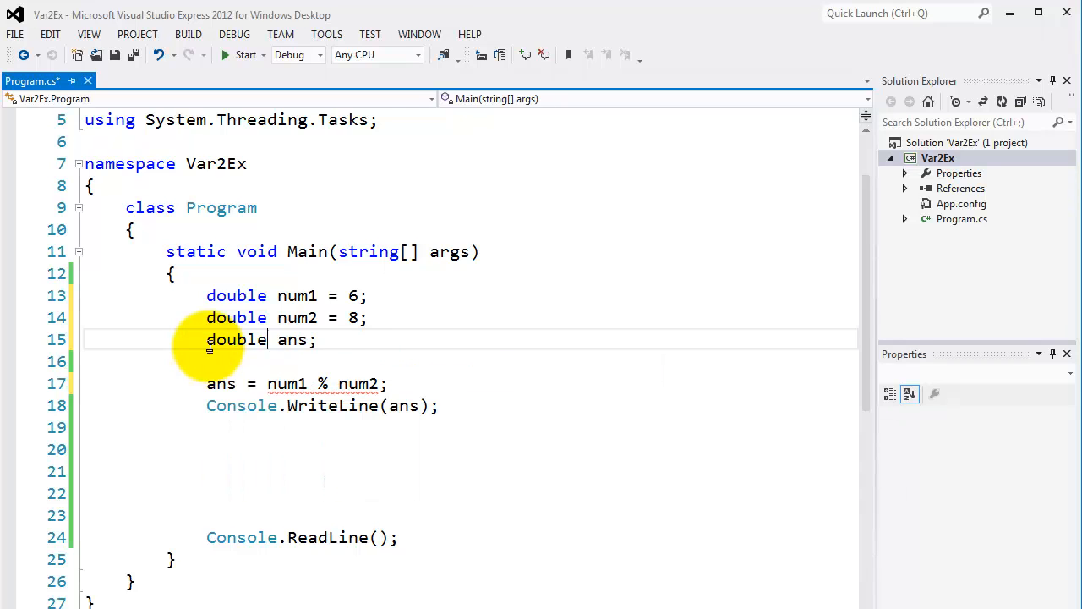
type("|")
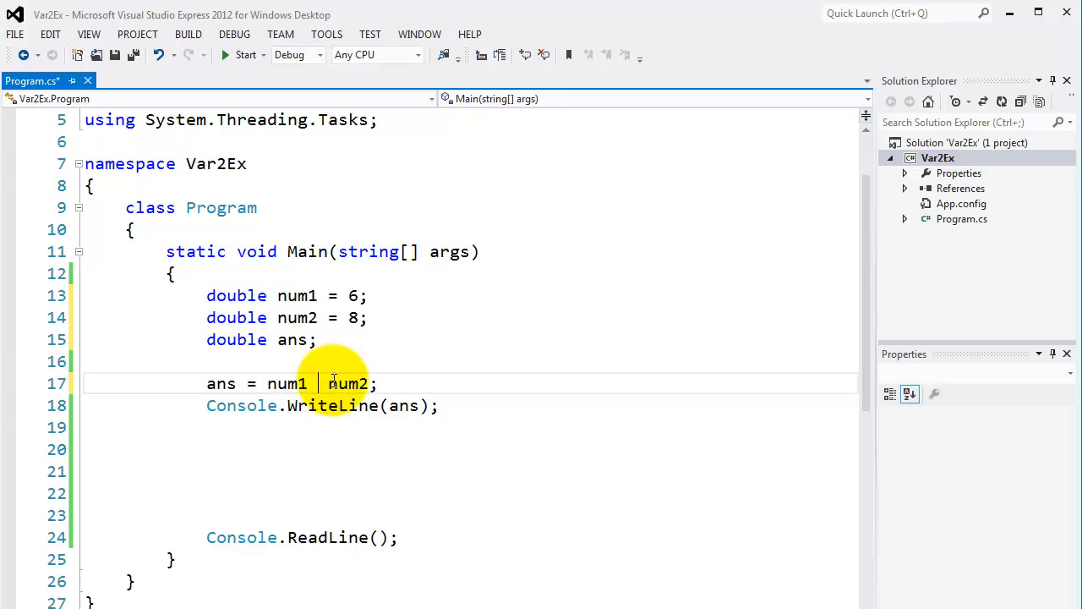
type("/")
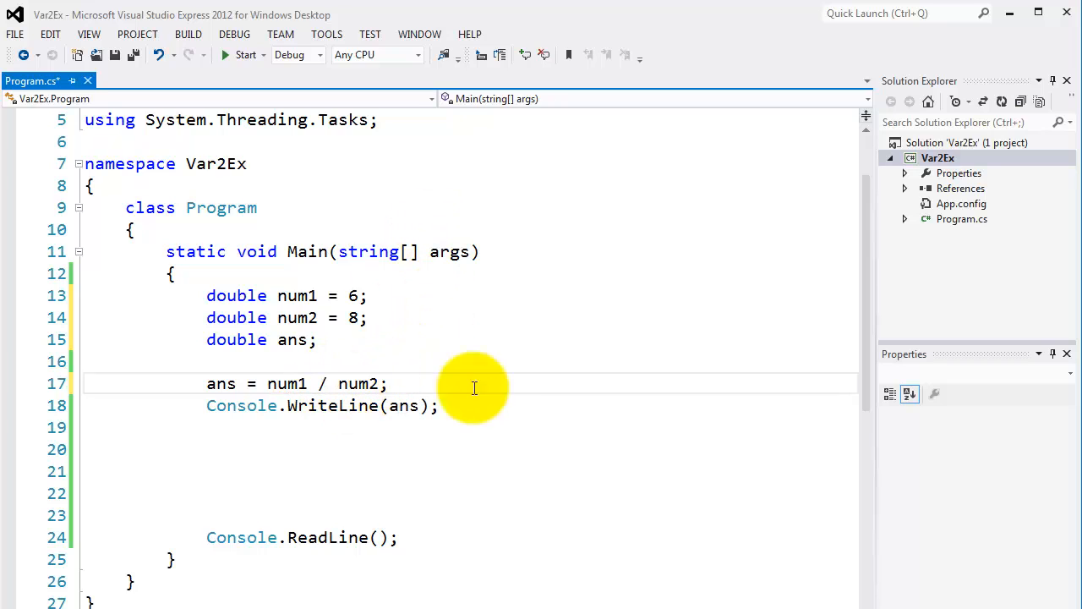
mouse_move(352, 486)
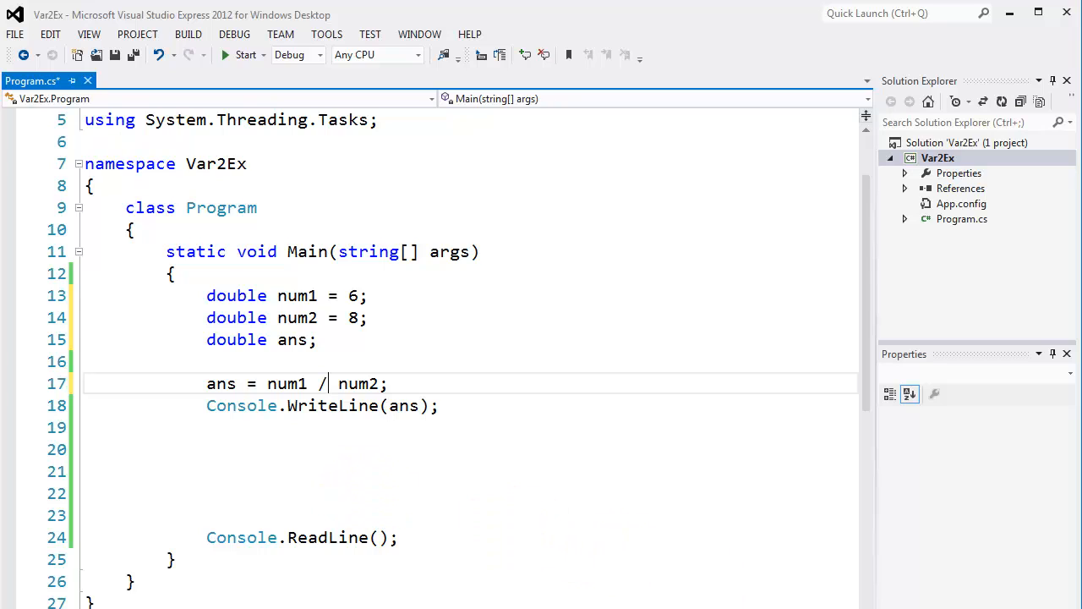
mouse_move(245, 55)
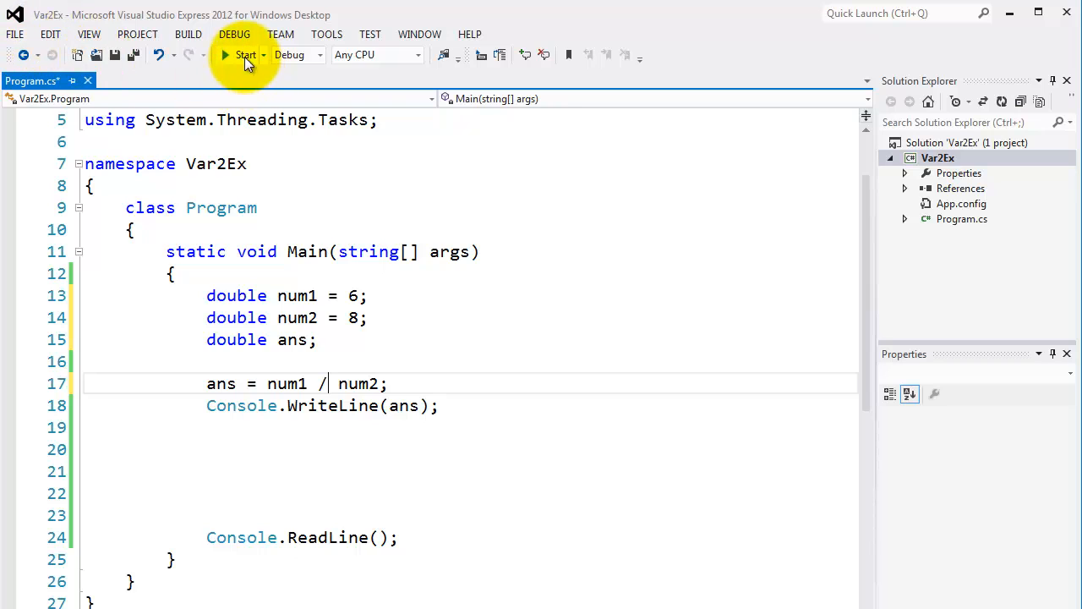
Step: Run the double-division version and move the console window to see the result
left_click(245, 55)
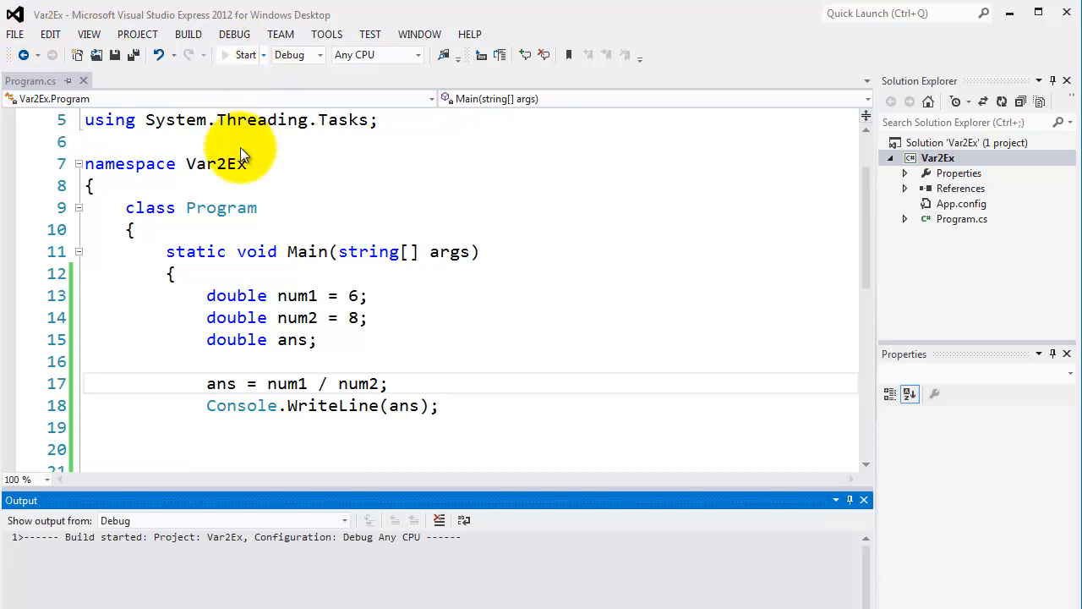
left_click(245, 54)
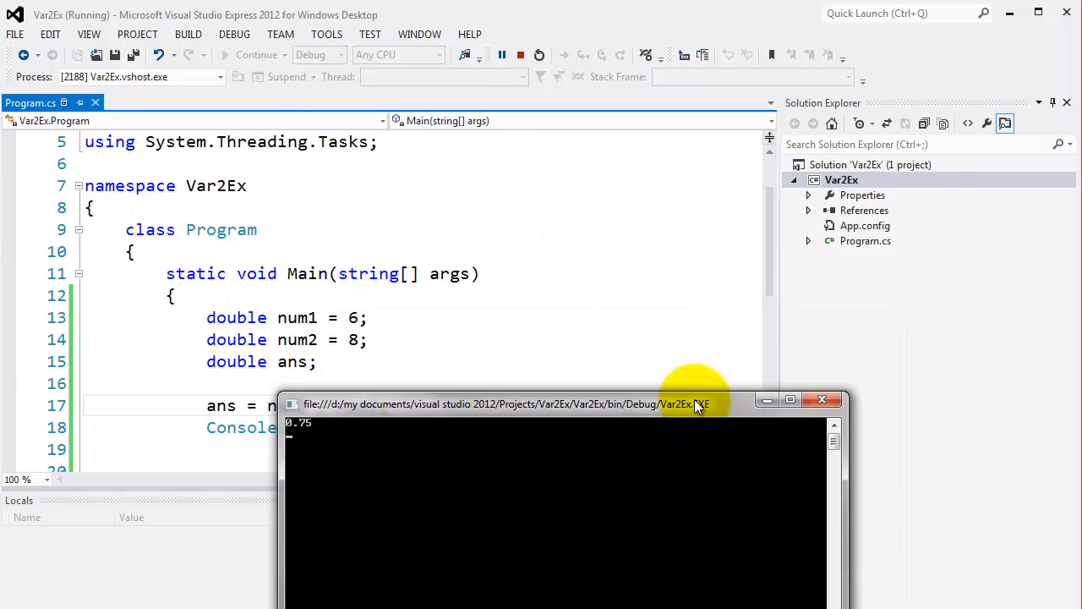
left_click_drag(558, 402, 752, 355)
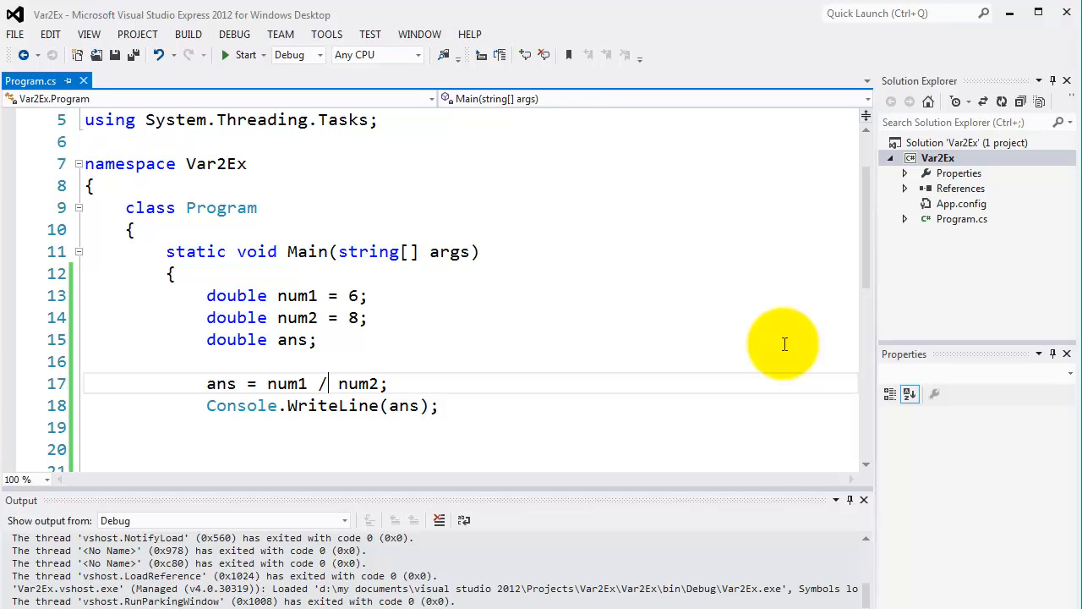
Step: Replace / with % in the calculation and retype num1's value as 6
key("backspace")
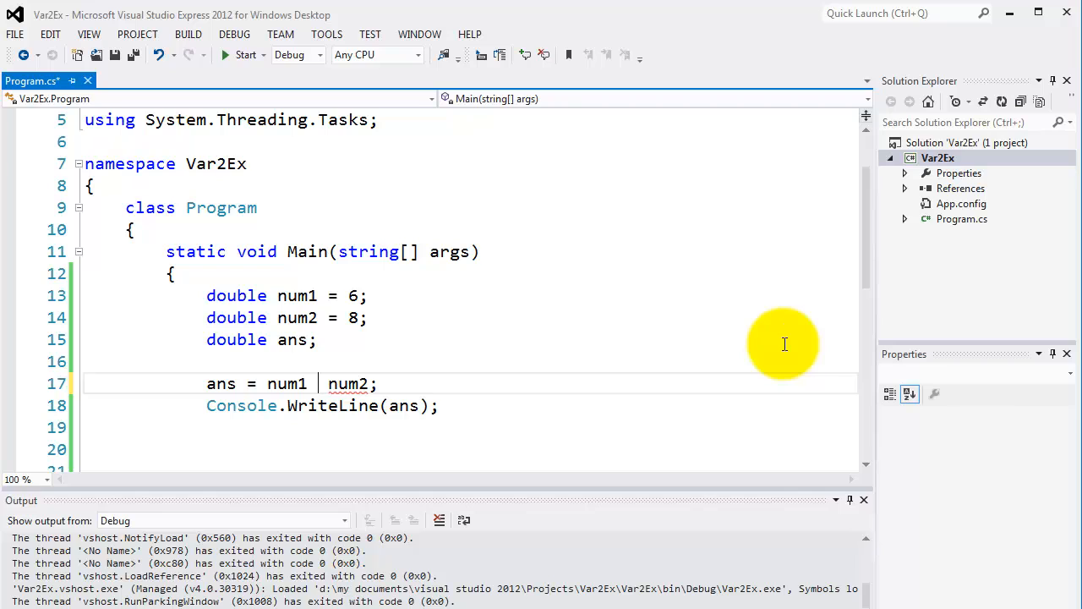
type("%")
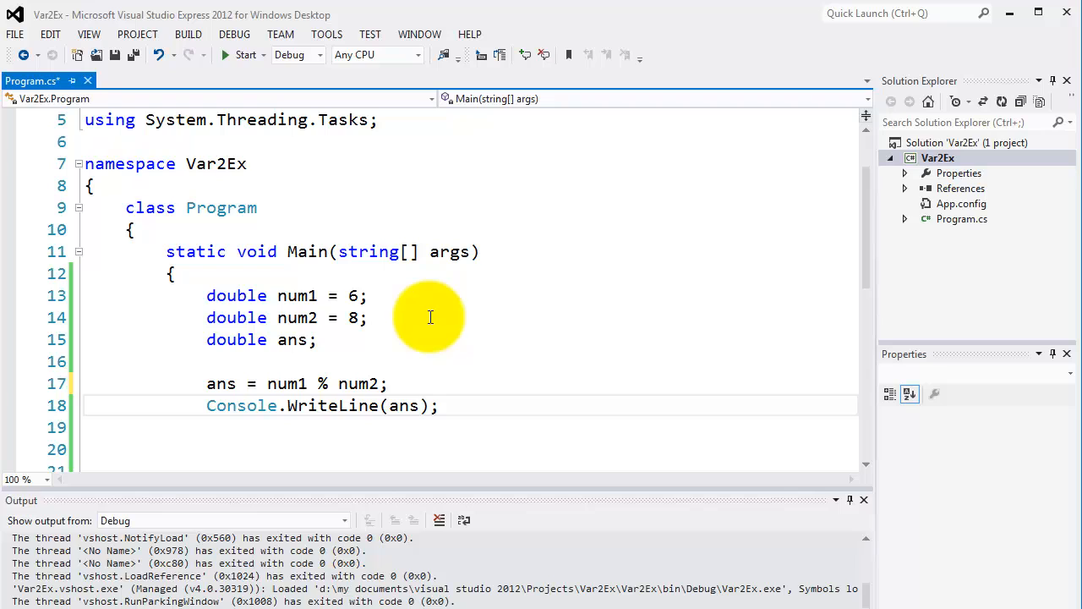
mouse_move(358, 318)
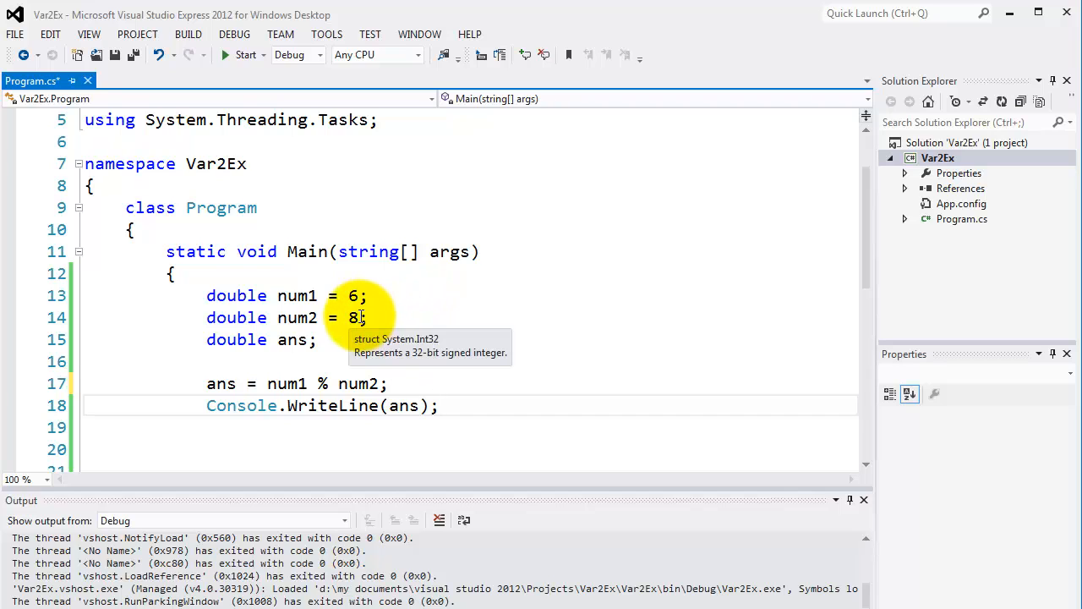
mouse_move(359, 296)
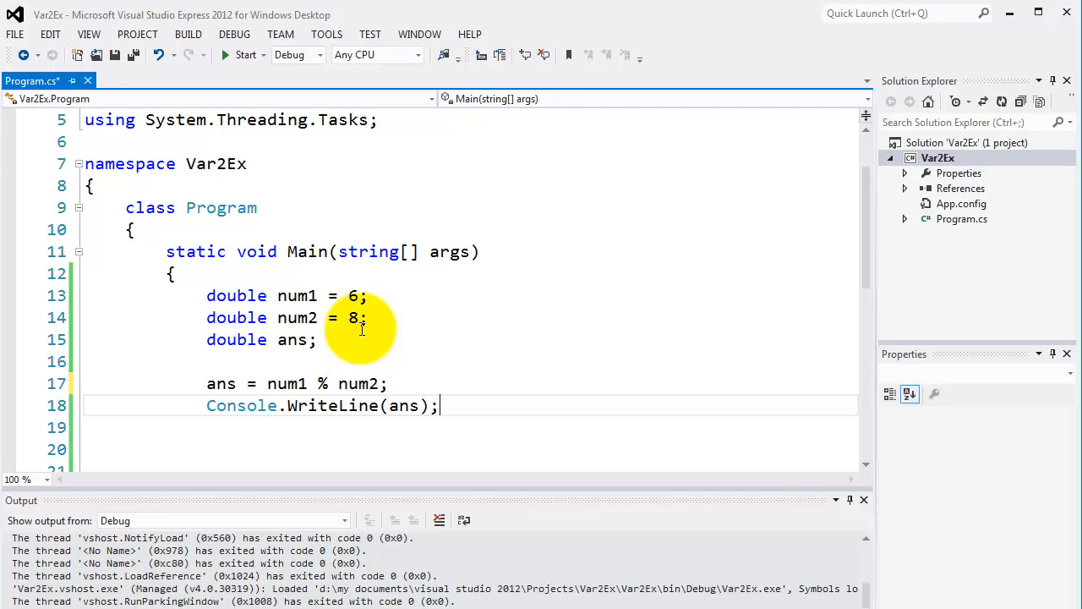
mouse_move(352, 295)
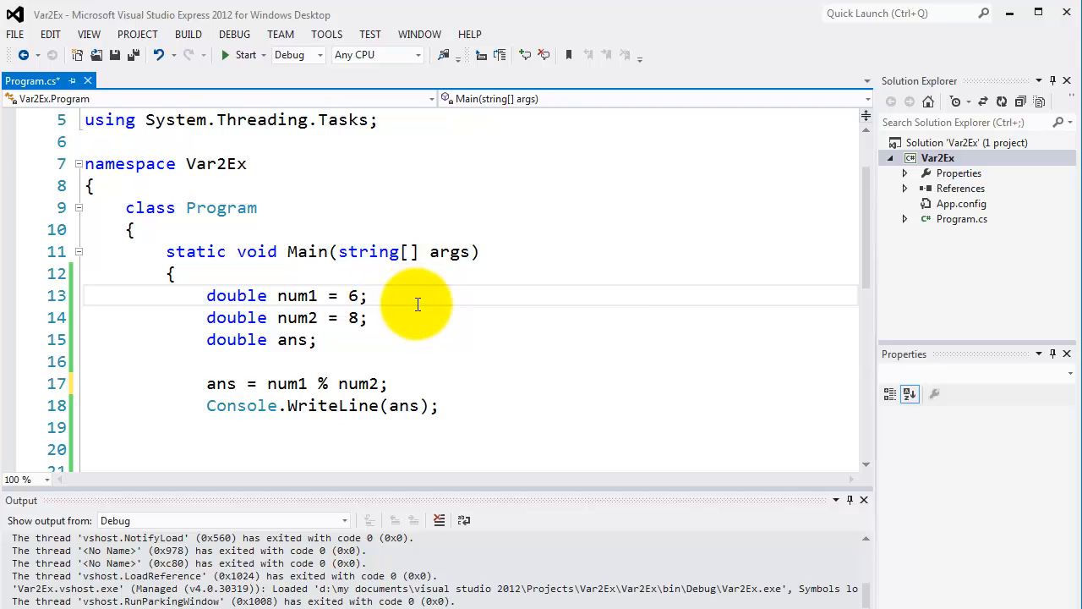
key("Backspace")
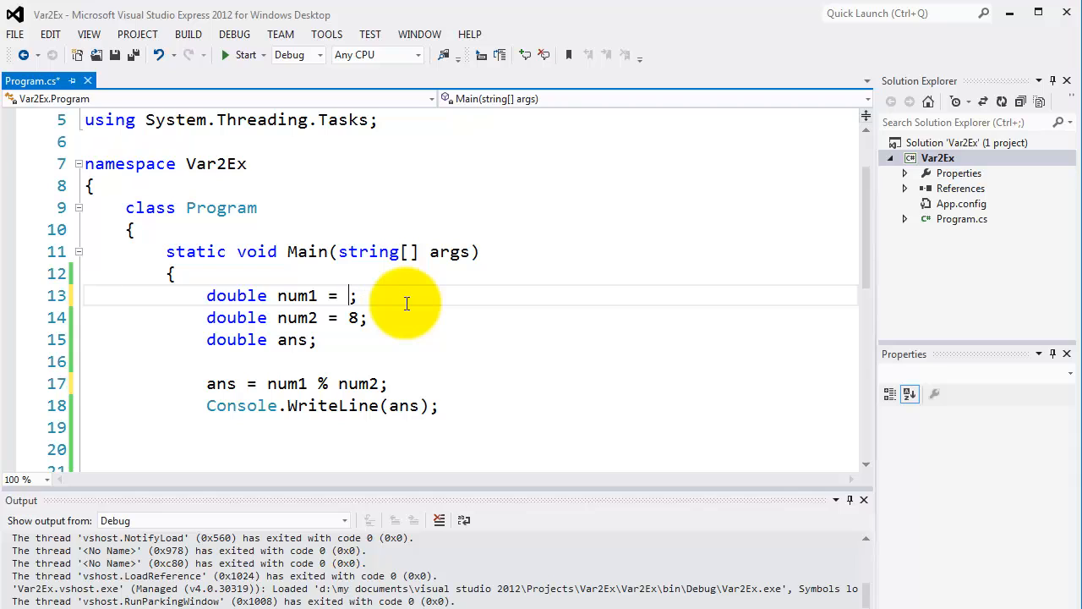
type("6")
left_click(472, 318)
type("2")
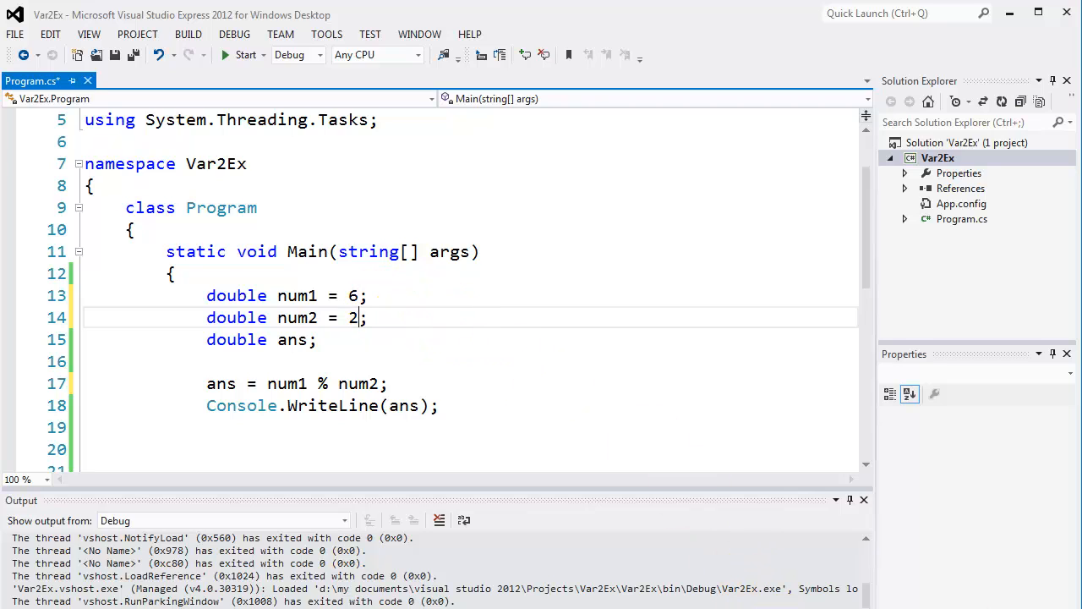
Step: Run the program with num1 = 5 and num2 = 2 so it prints remainder 1
left_click(245, 54)
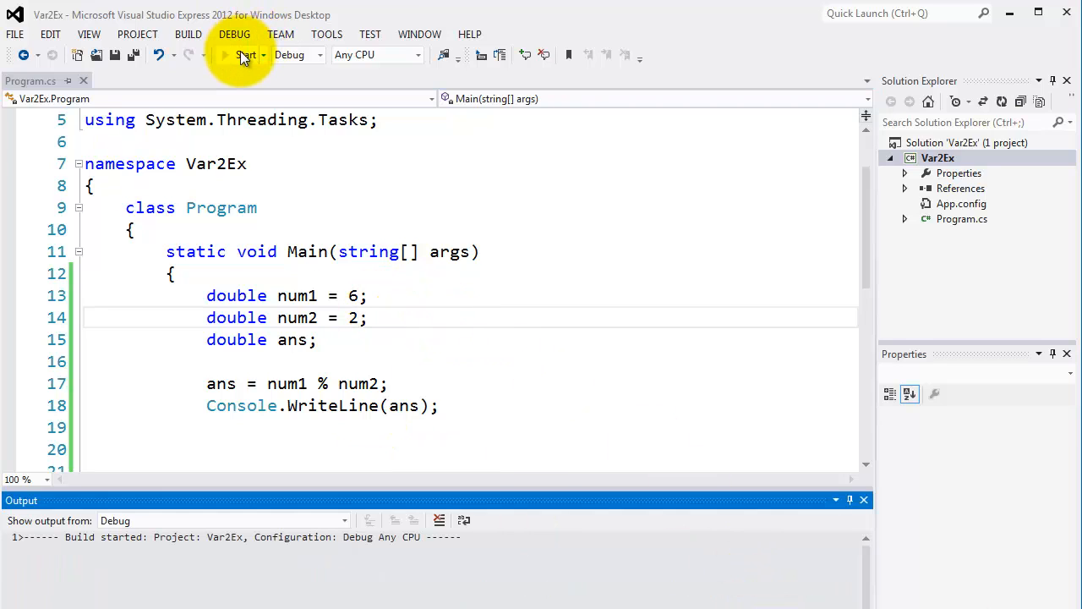
left_click(245, 54)
type("5")
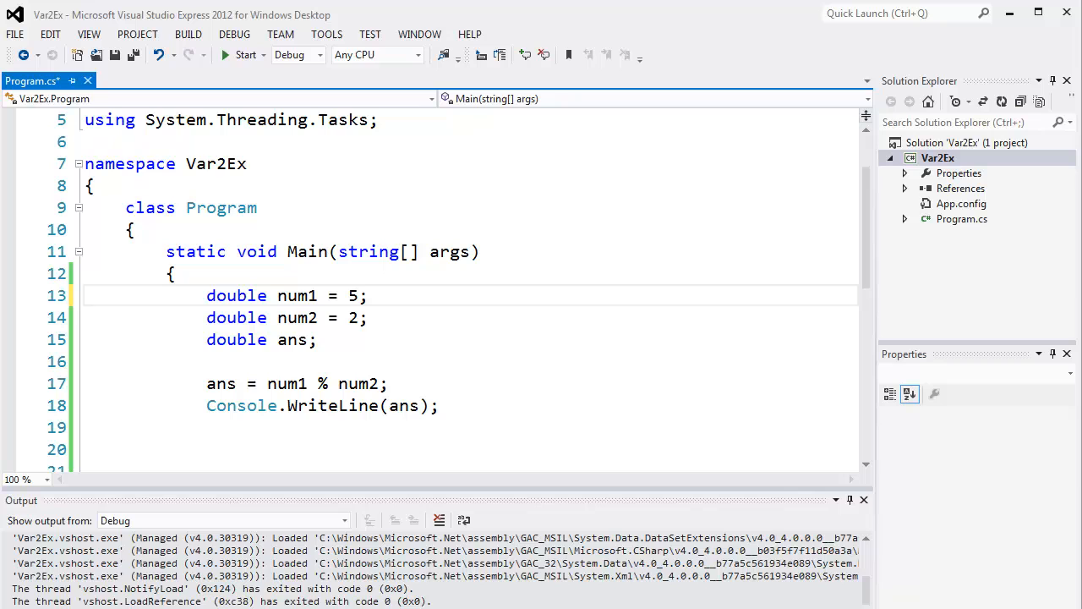
mouse_move(233, 162)
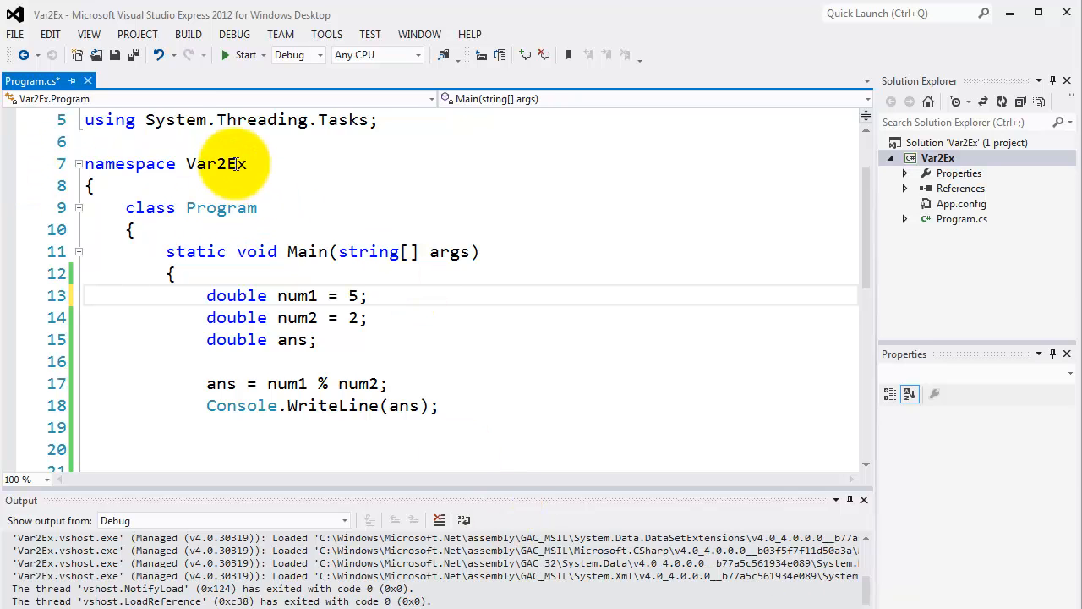
left_click(243, 54)
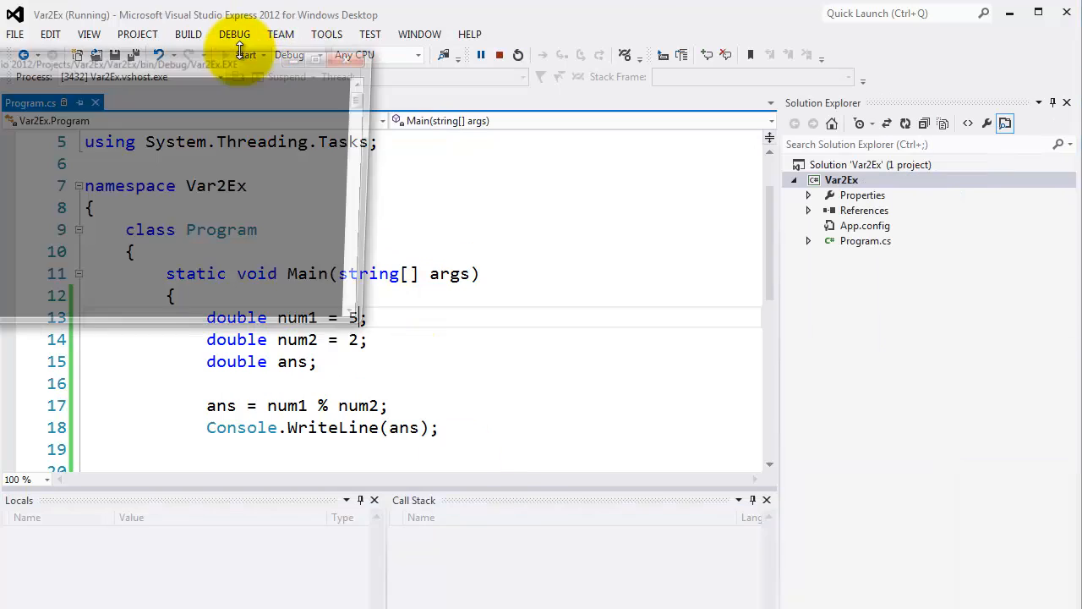
left_click(243, 54)
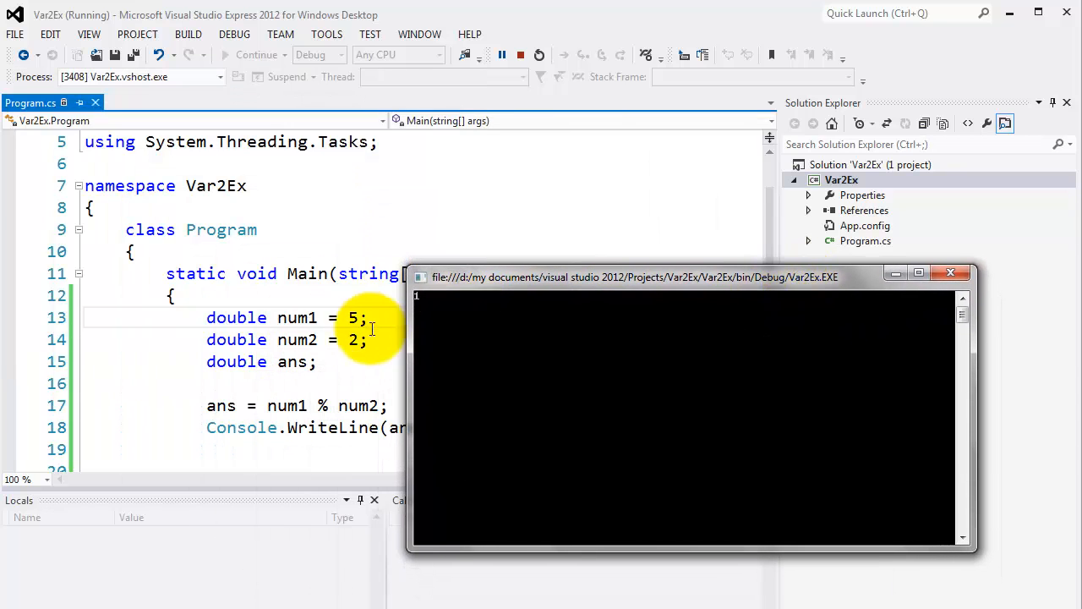
mouse_move(397, 321)
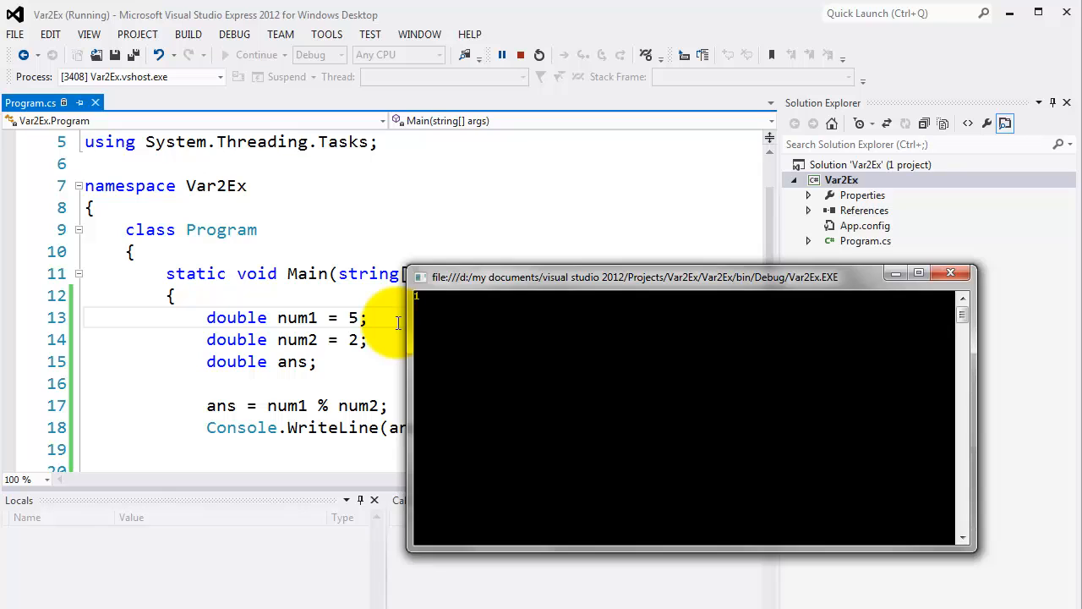
mouse_move(354, 318)
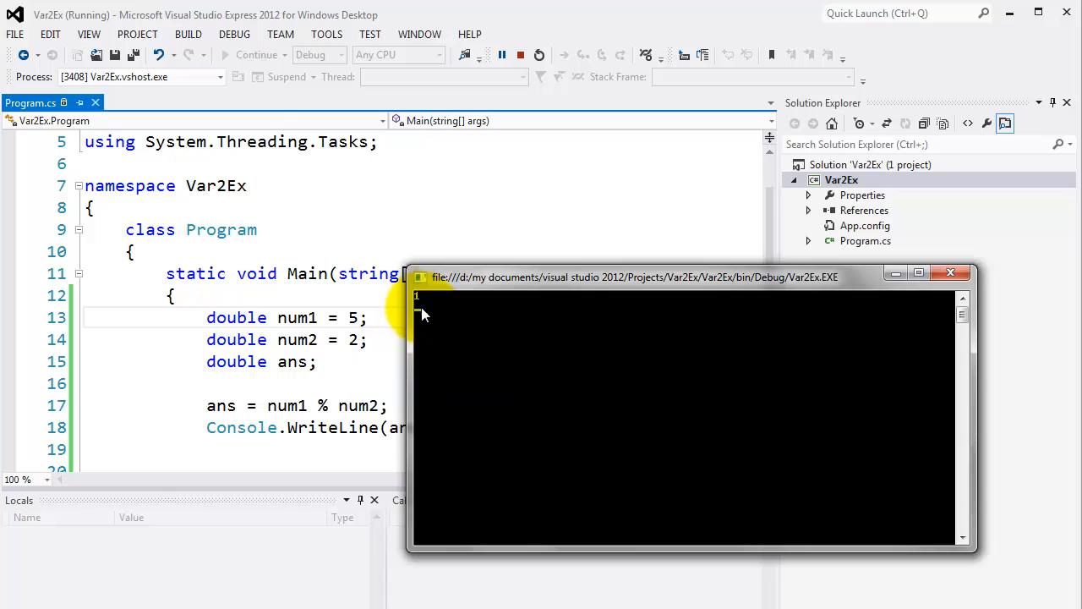
mouse_move(397, 370)
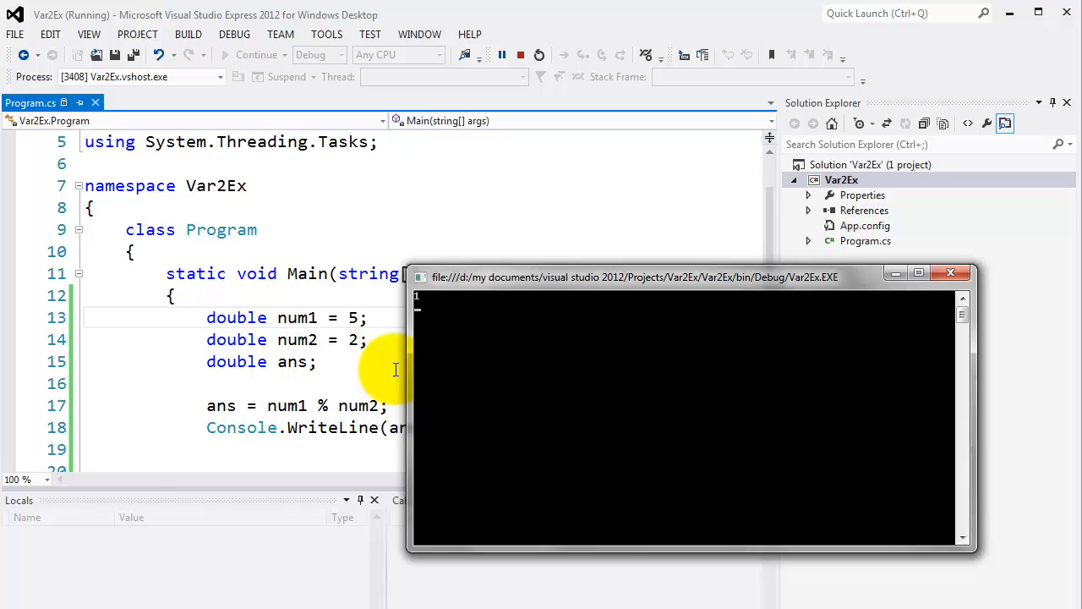
mouse_move(848, 338)
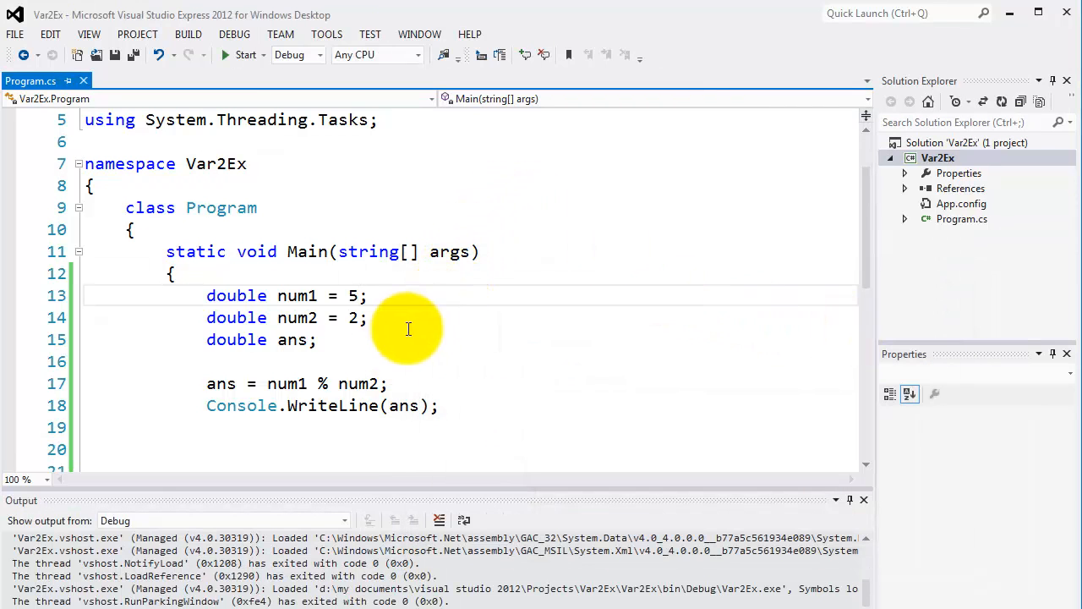
mouse_move(395, 293)
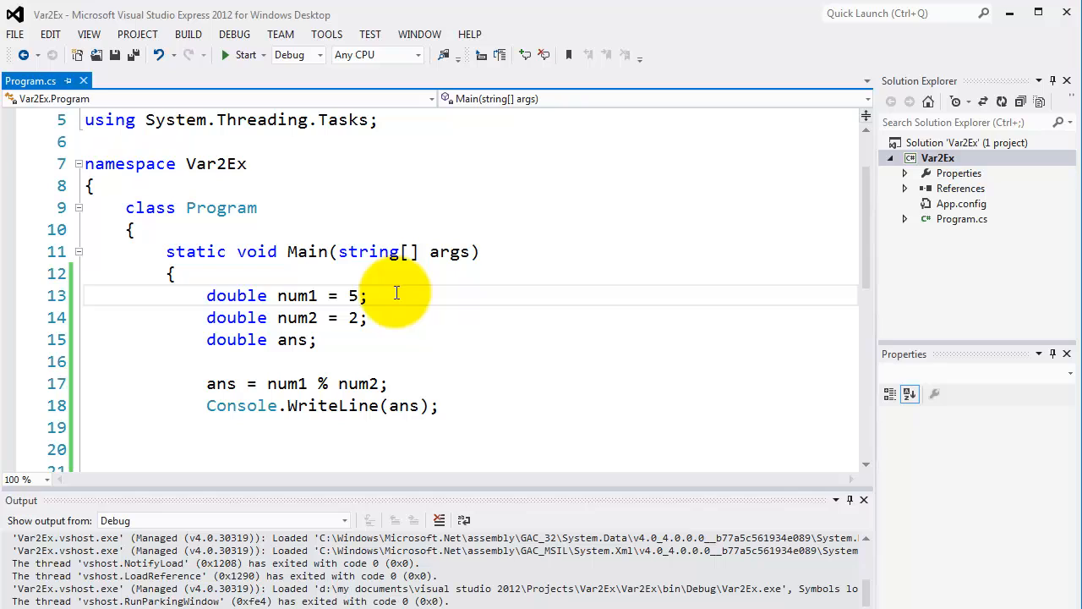
Step: Set num1 = 2 and num2 = 5 in the declarations
key("Backspace")
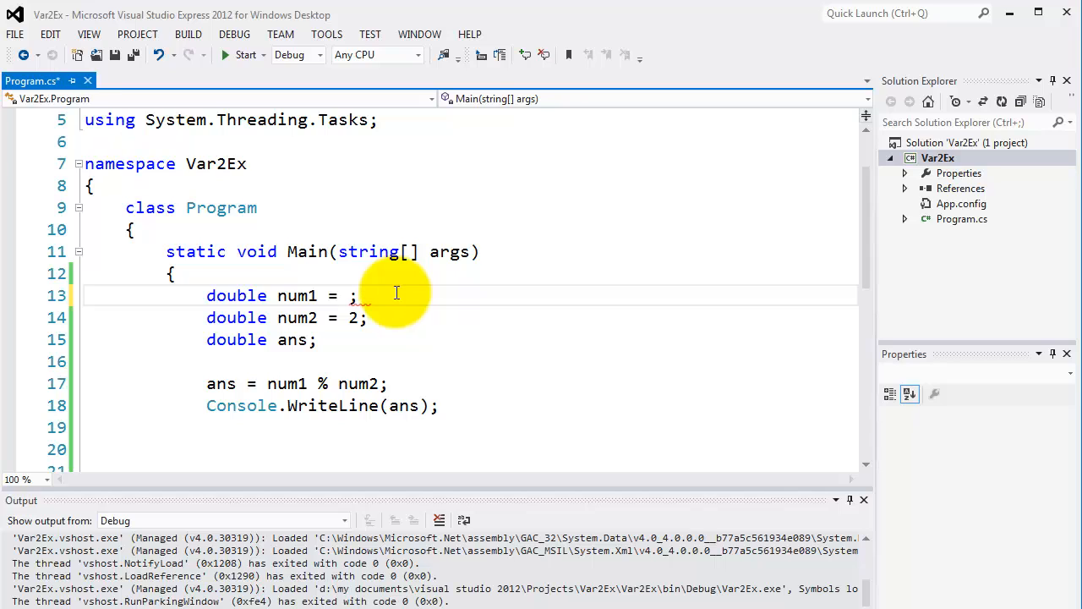
type("2")
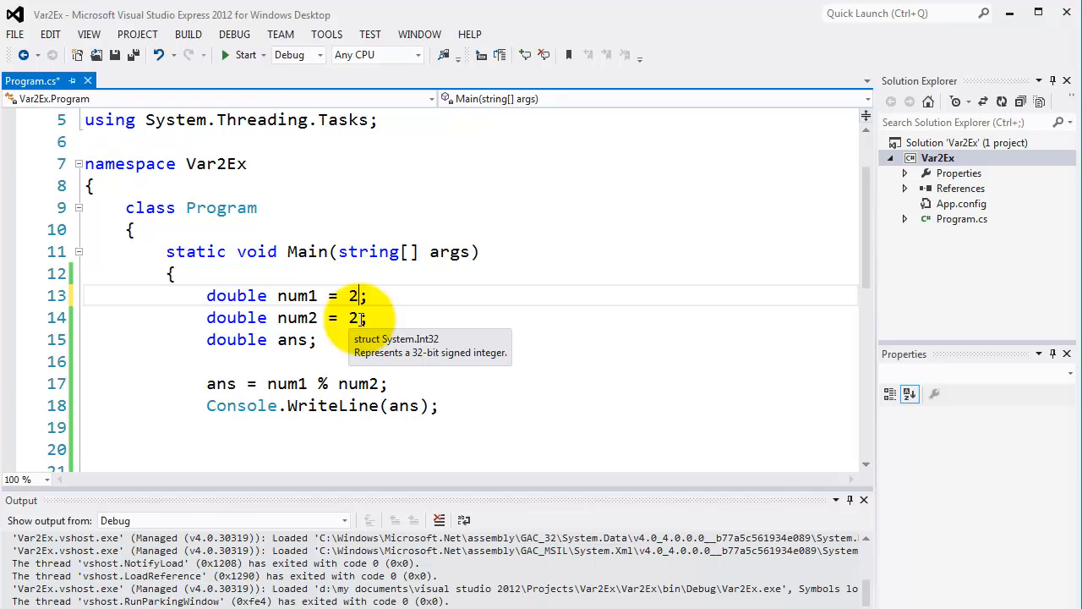
key("backspace")
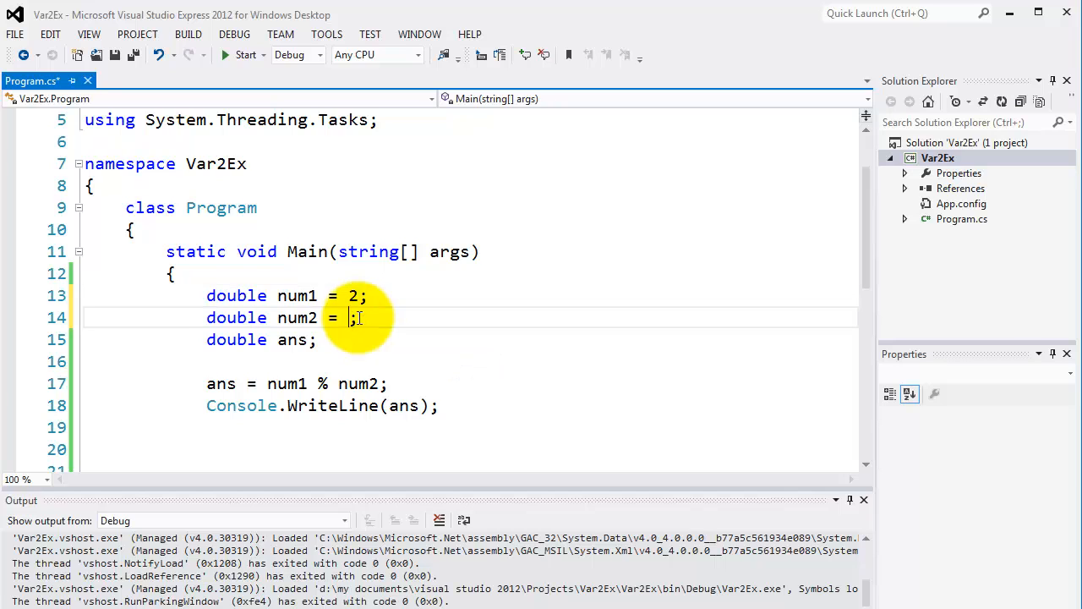
type("5")
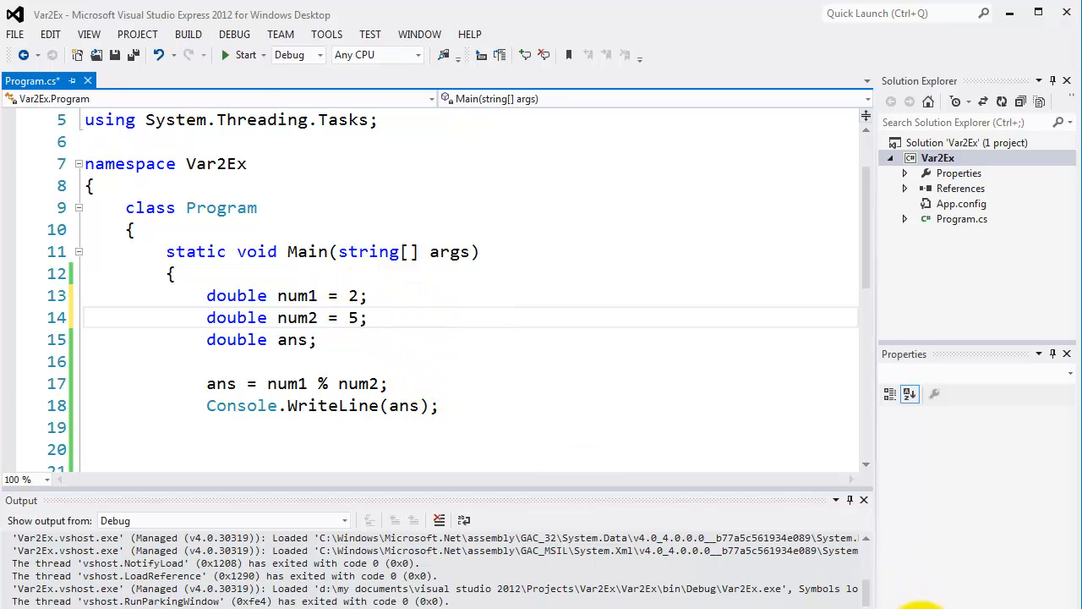
Step: Run the program so it prints remainder 2, moving the console window aside
left_click(245, 54)
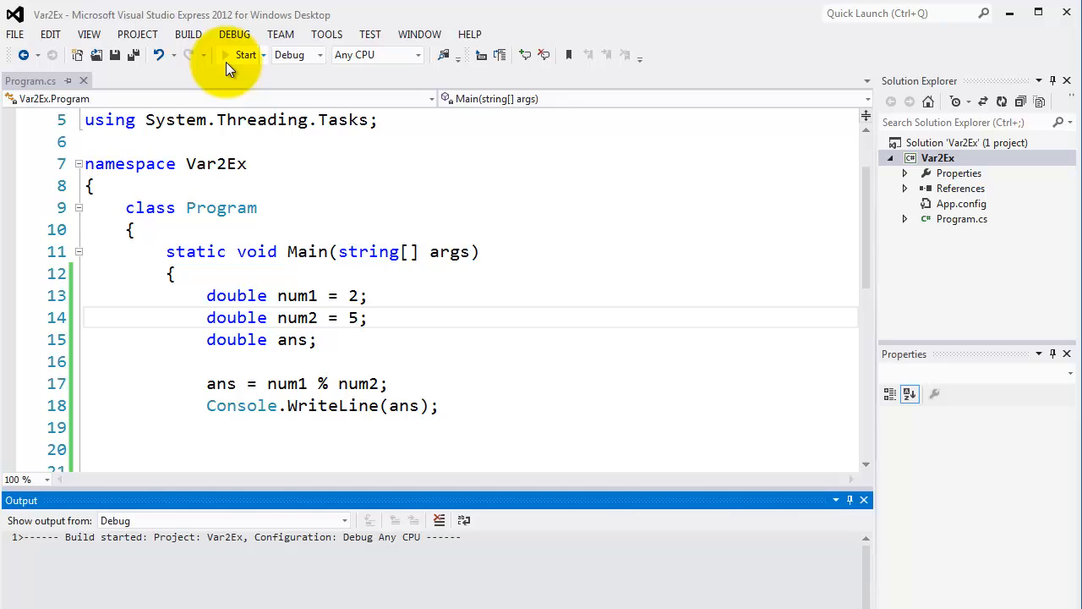
left_click(247, 54)
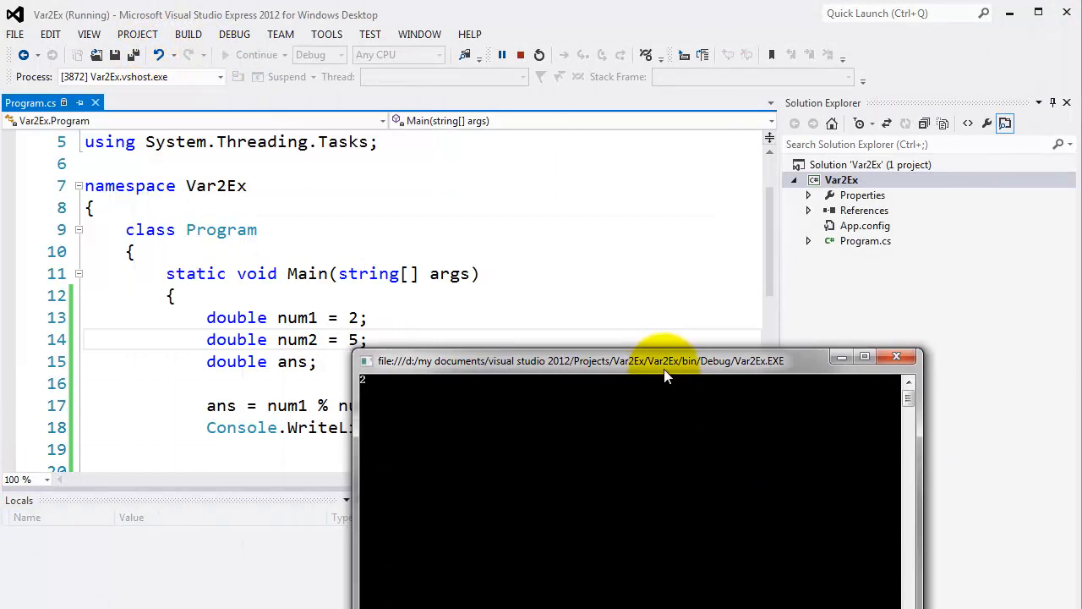
left_click_drag(579, 360, 690, 239)
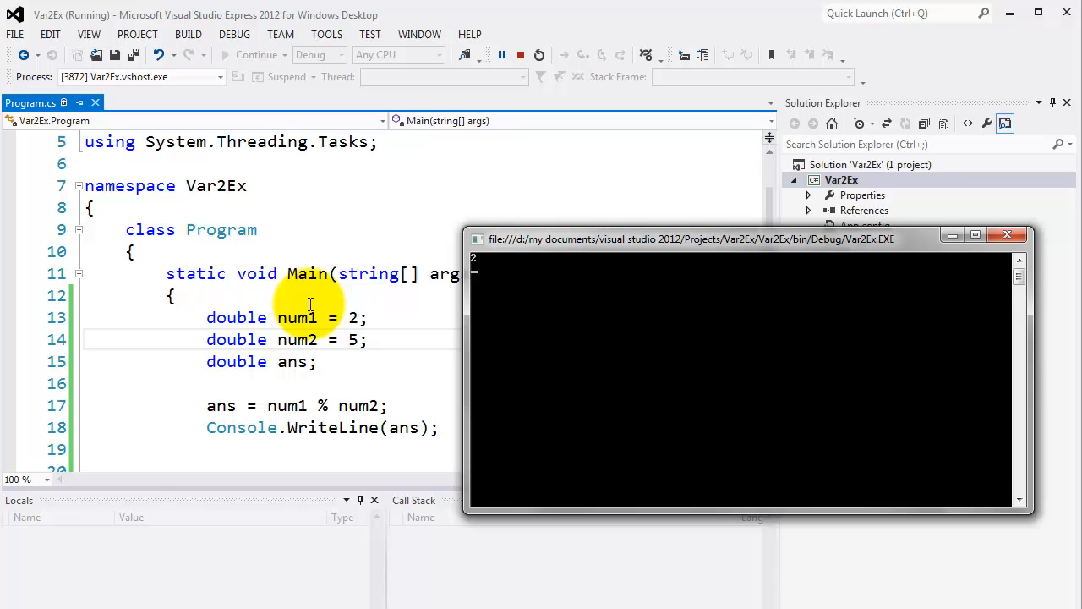
mouse_move(451, 387)
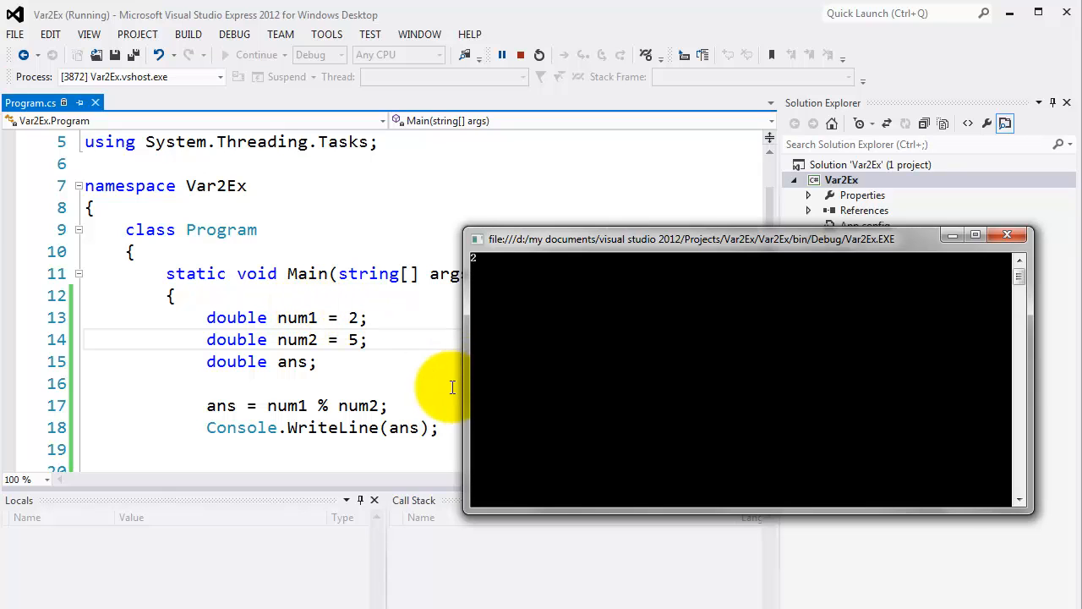
mouse_move(355, 338)
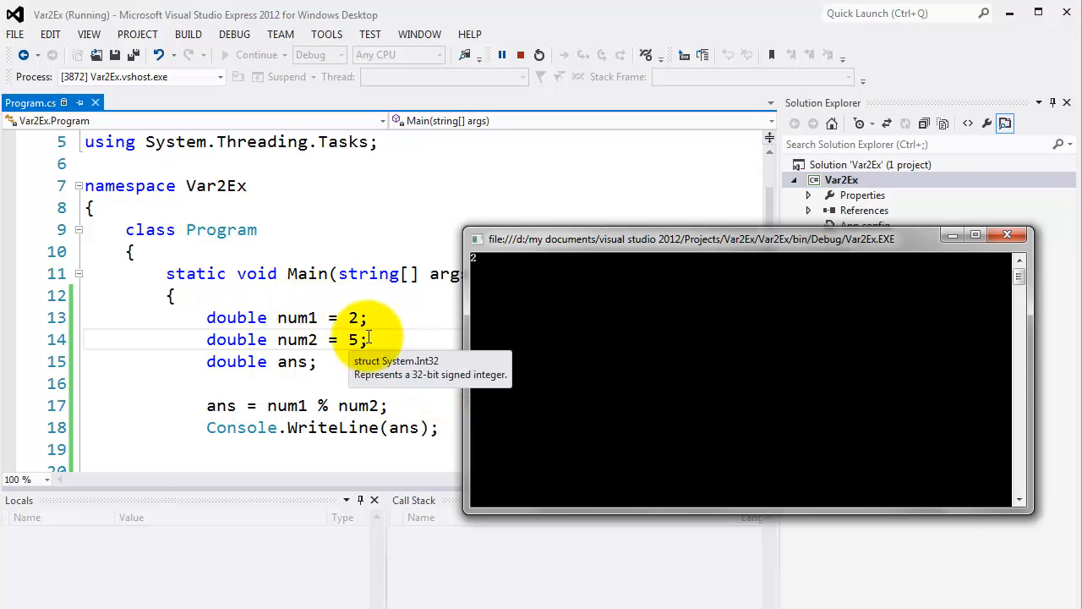
mouse_move(375, 354)
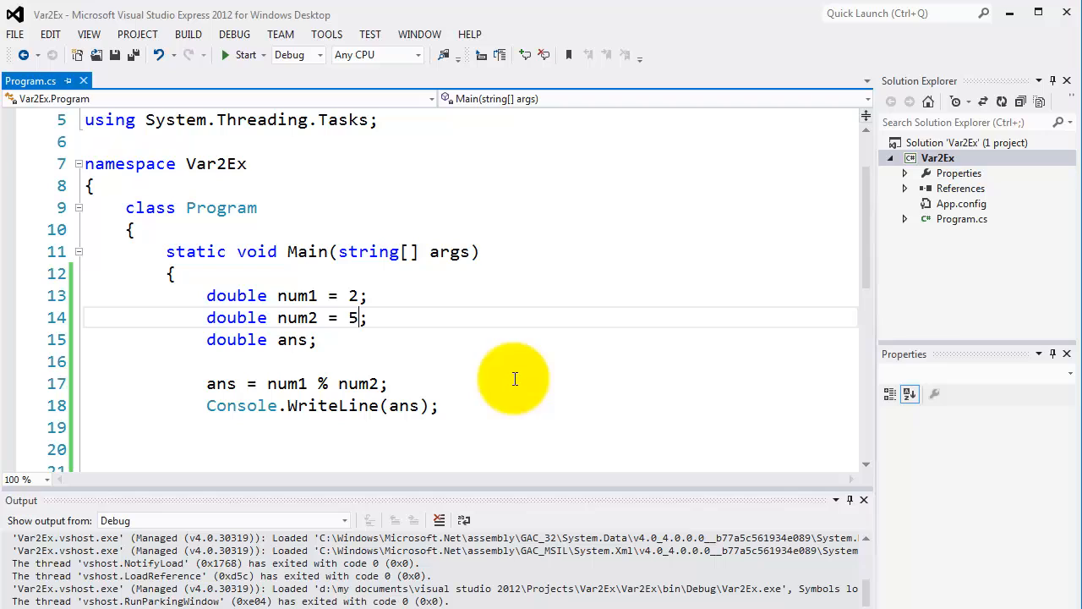
mouse_move(536, 421)
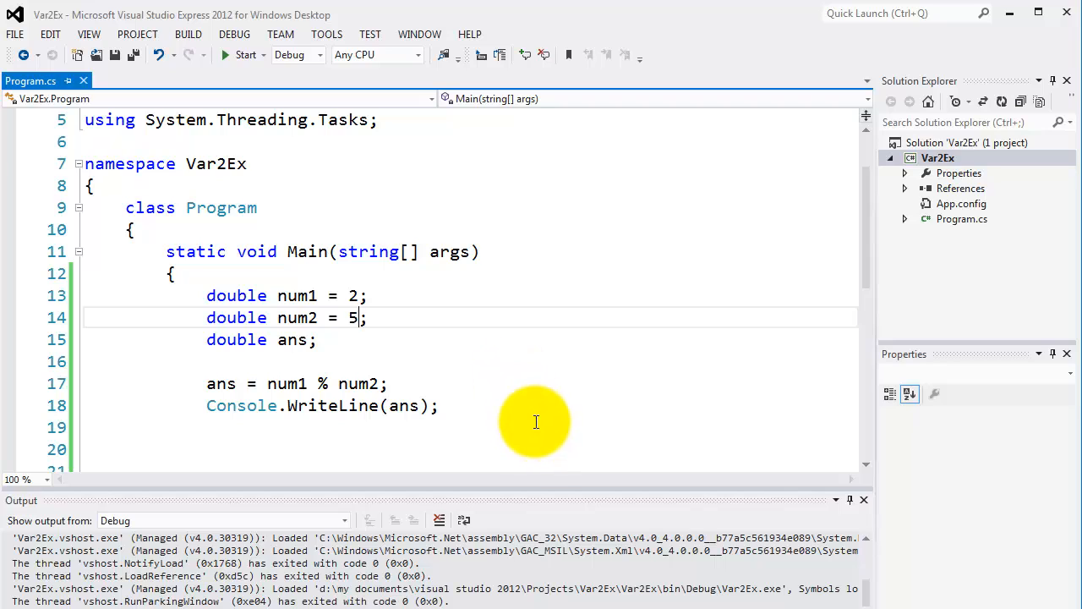
mouse_move(534, 411)
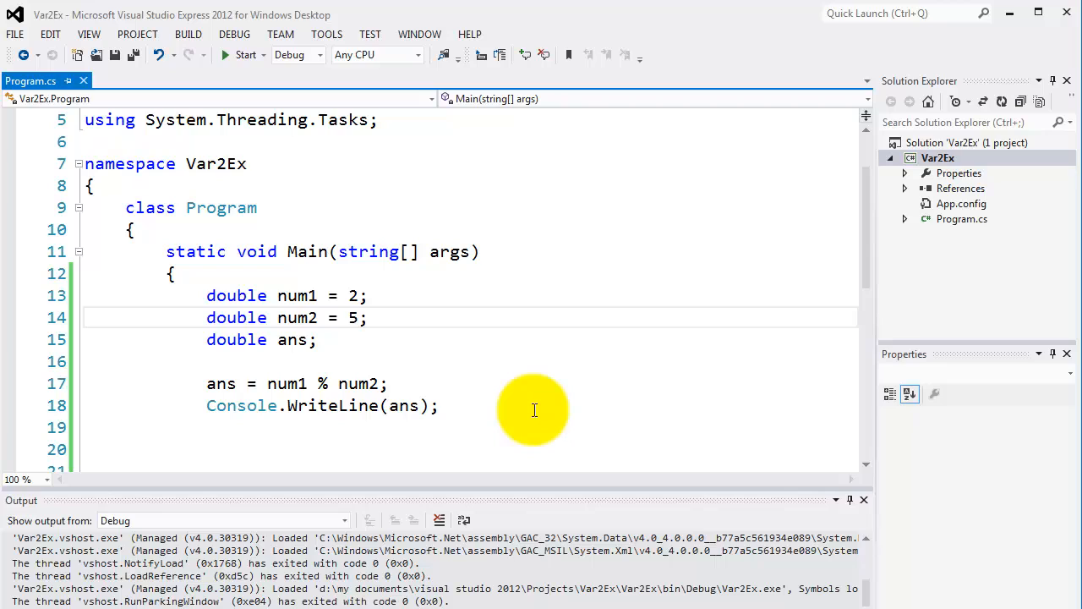
left_click(359, 318)
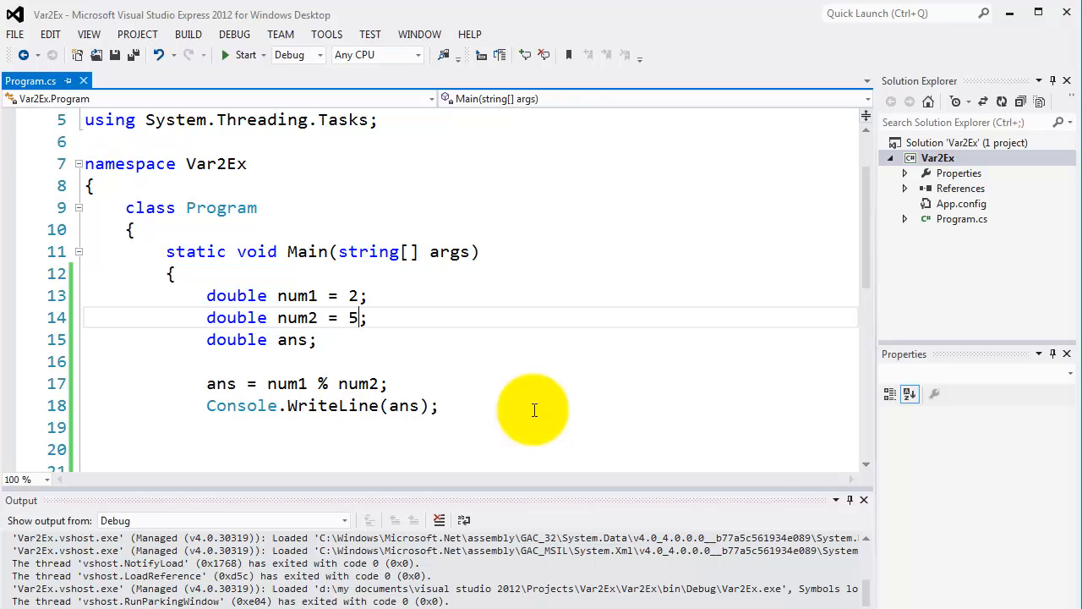
mouse_move(554, 404)
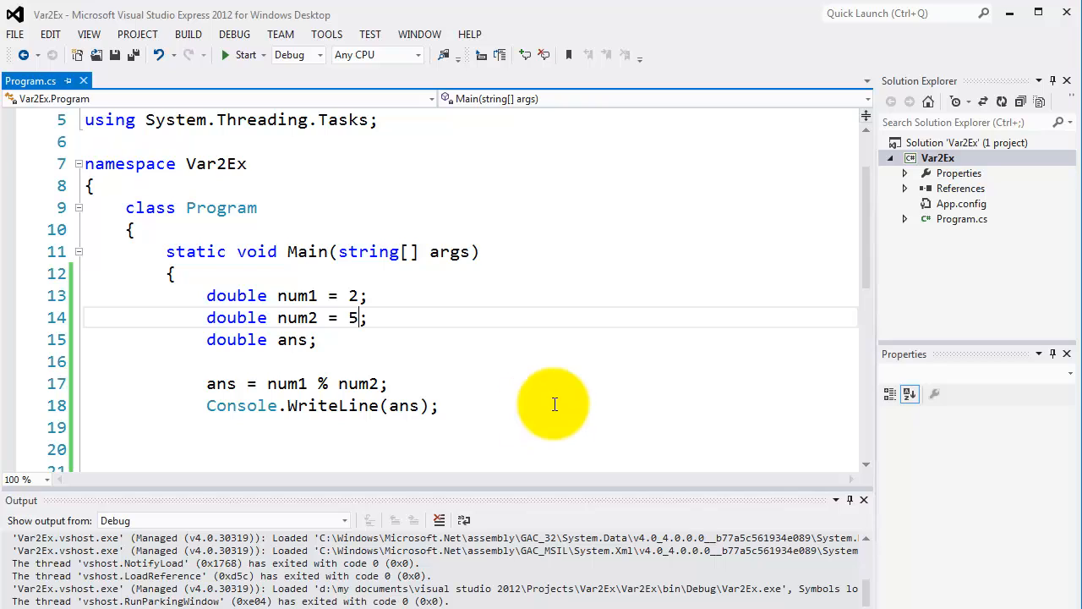